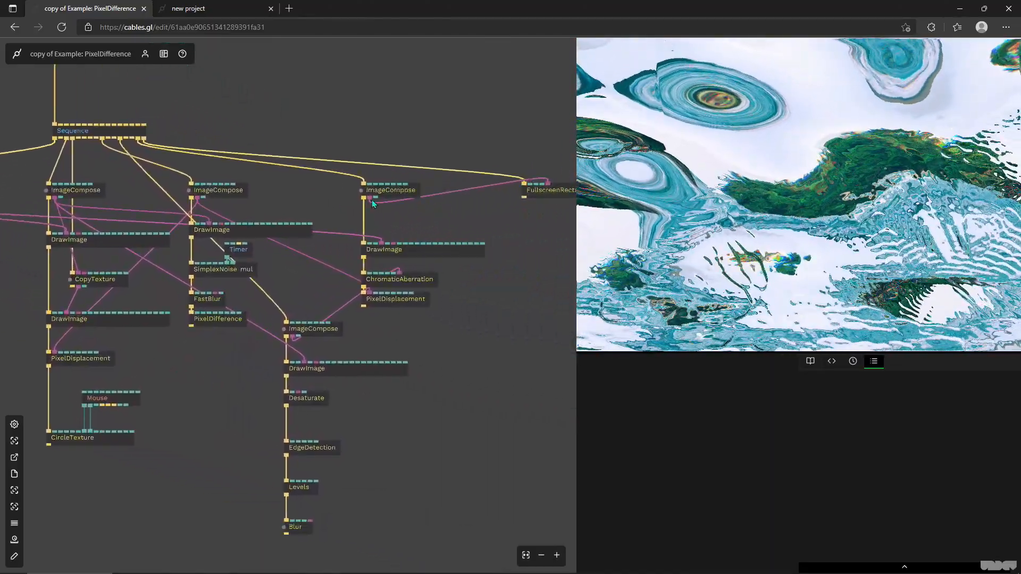
- Switch from the PixelDifference example to the 'new project' browser tab
left_click(218, 190)
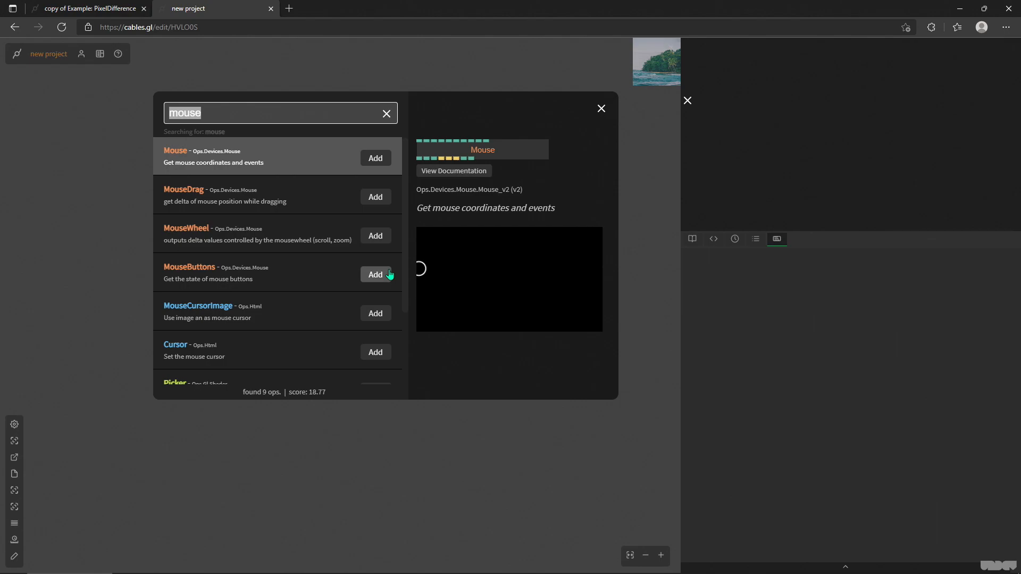
- Search 'viz' and add a VizGraph op to the patch
type("v")
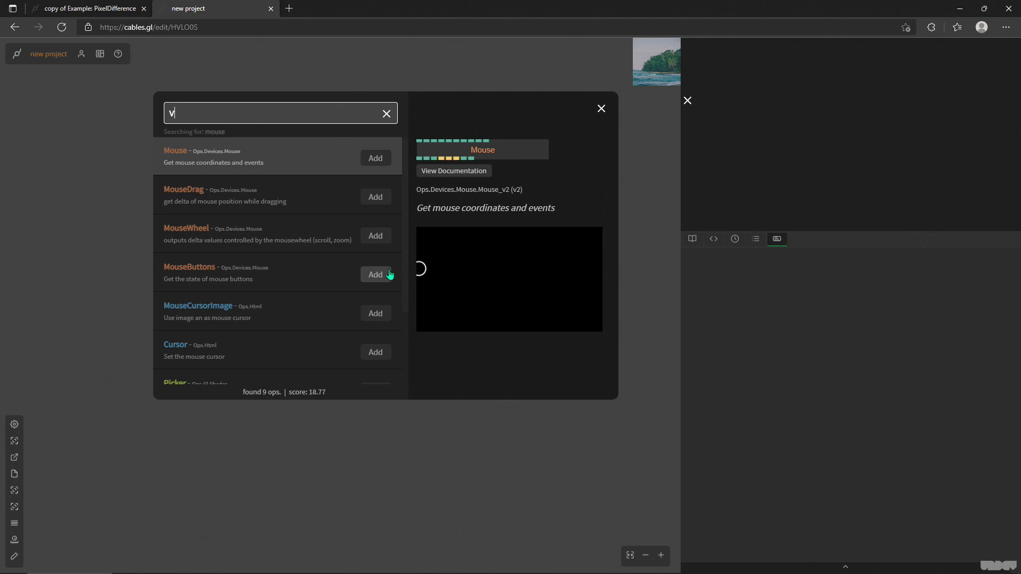
type("iz")
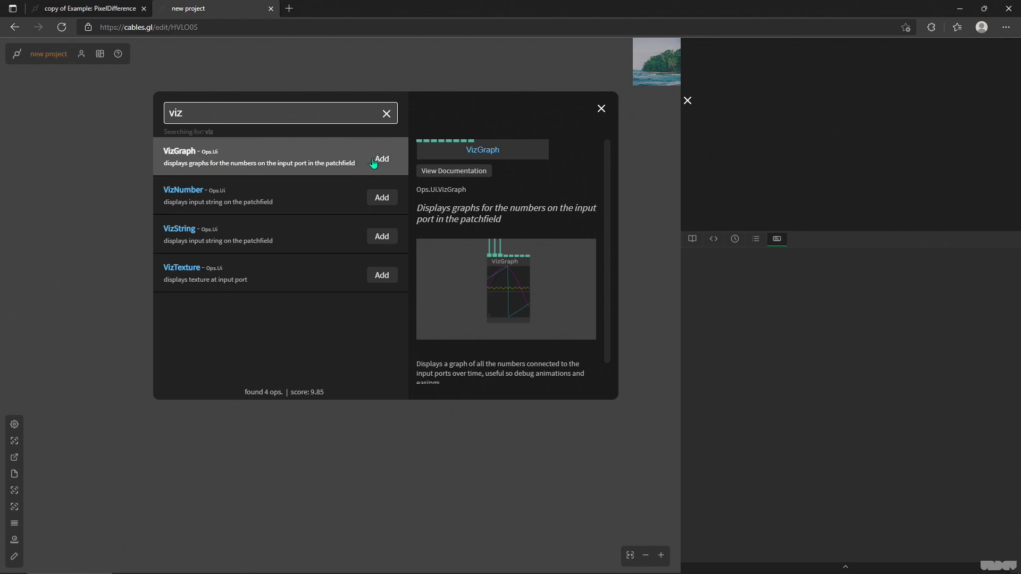
left_click(382, 159)
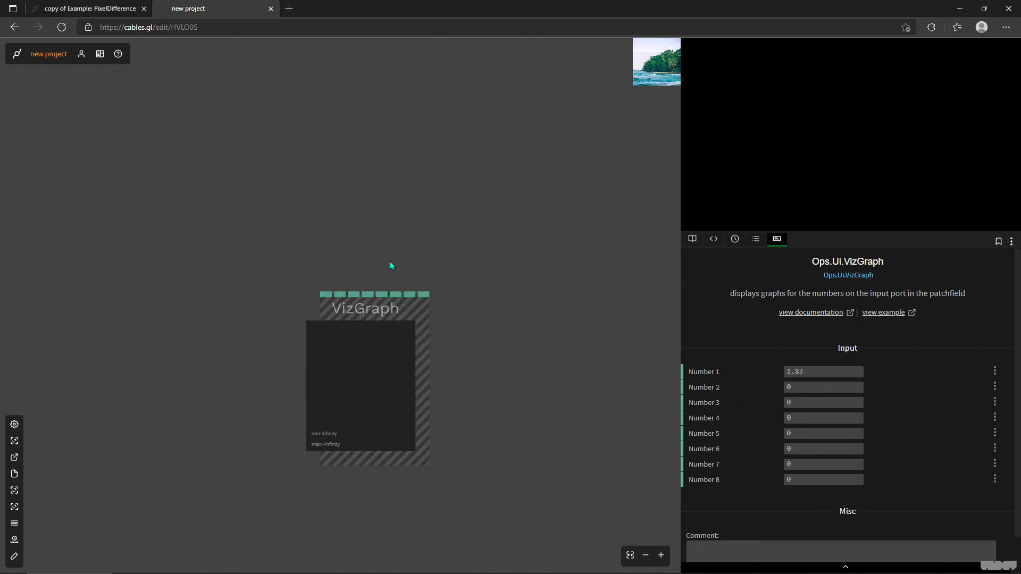
- Reposition the VizGraph and add an LFO op to feed it
left_click_drag(364, 308, 392, 285)
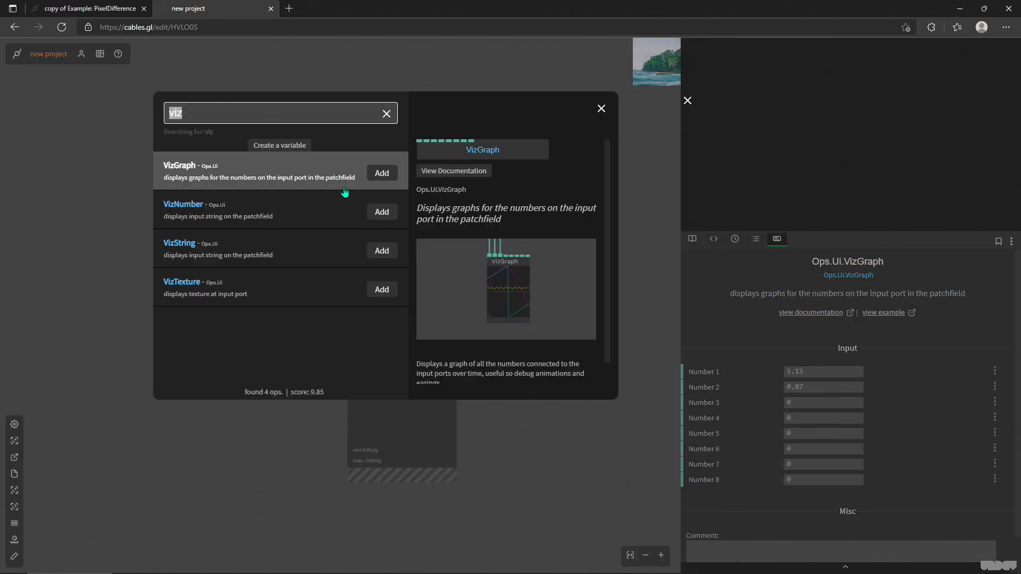
type("lfo")
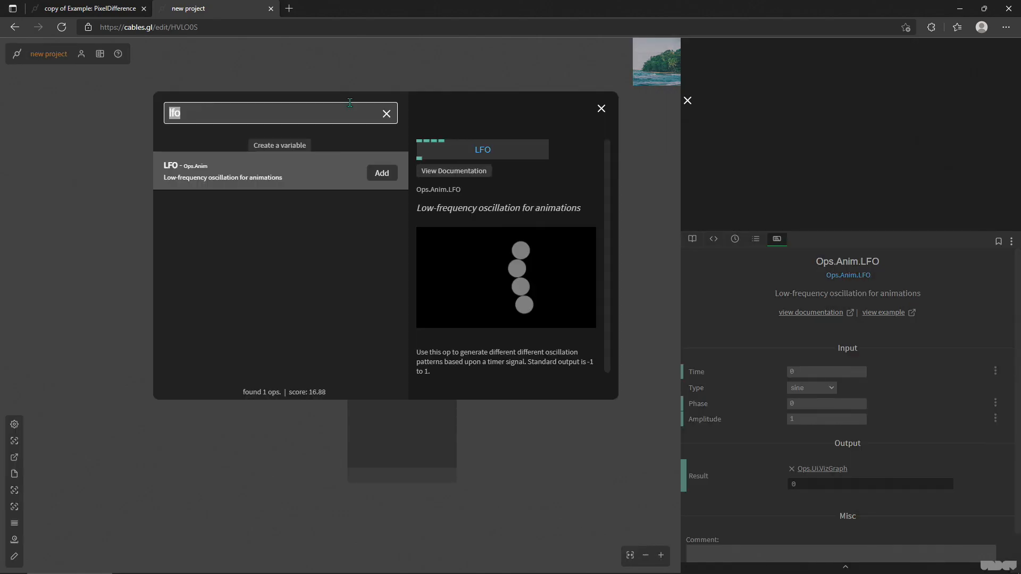
left_click(382, 173)
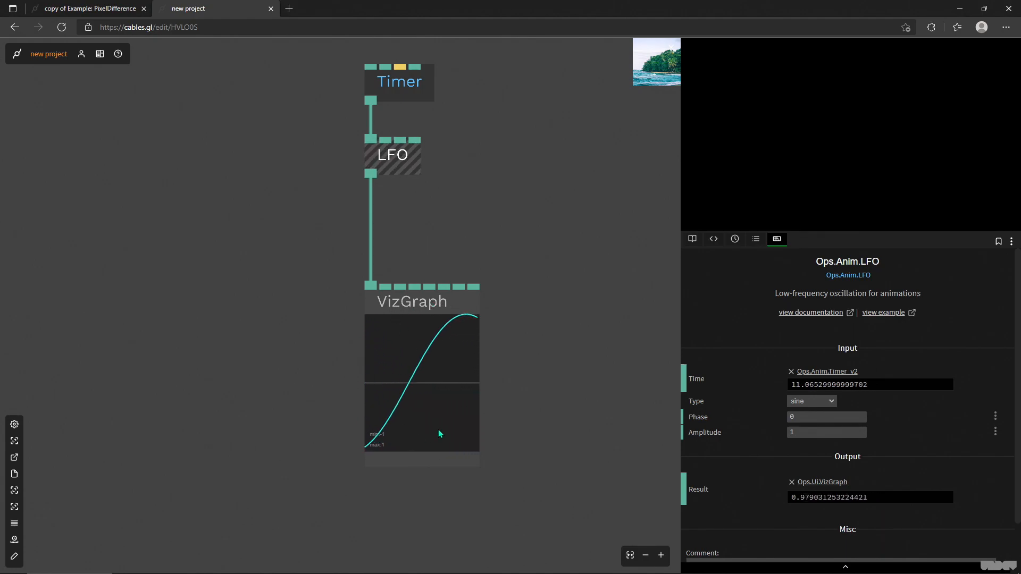
left_click(411, 301)
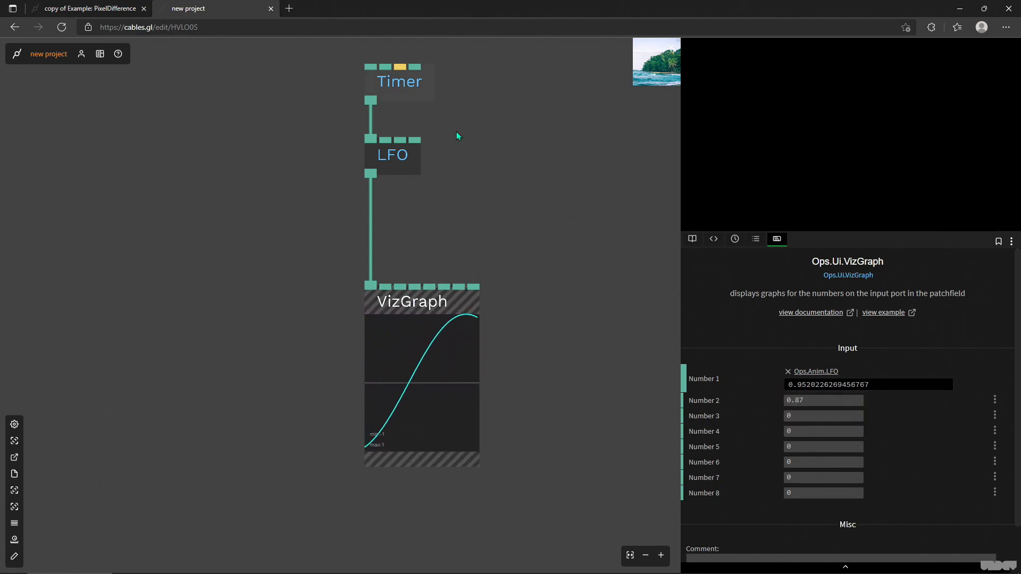
- Pause the Timer op by unchecking Play
left_click(398, 81)
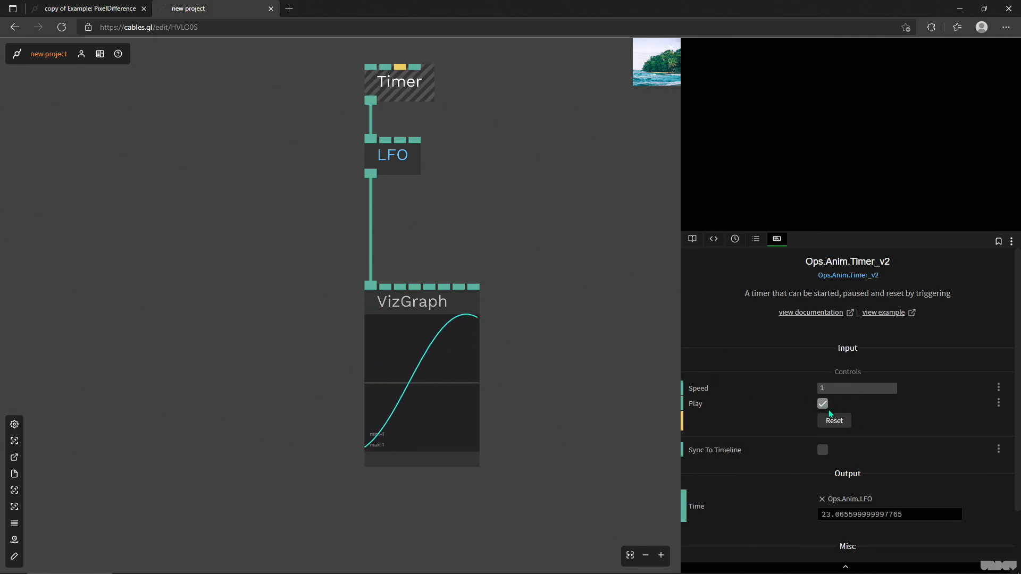
left_click(822, 404)
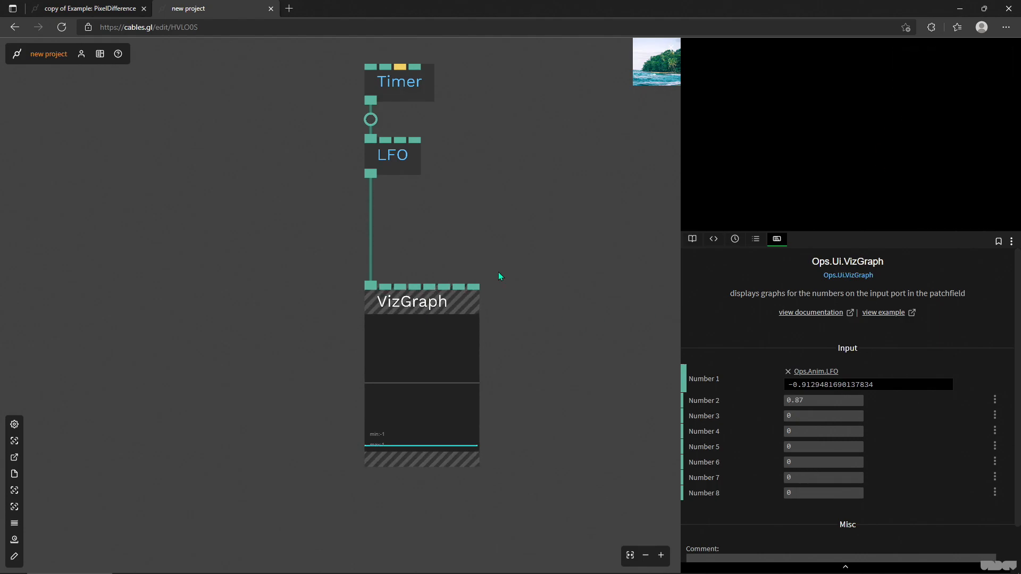
left_click_drag(421, 301, 341, 301)
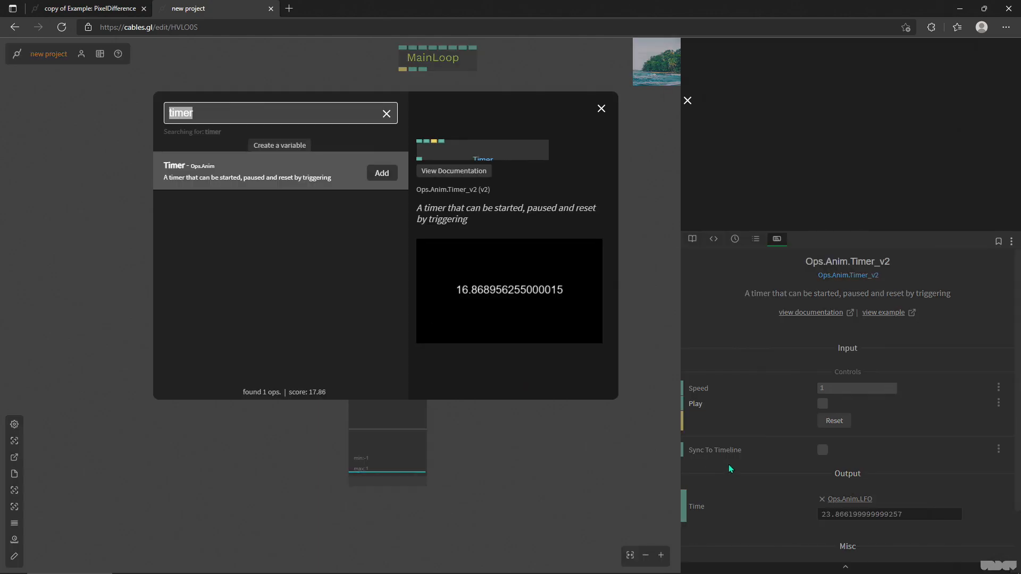
- Add a second LFO op for the VizGraph and set the first Timer playing again
type("lfo")
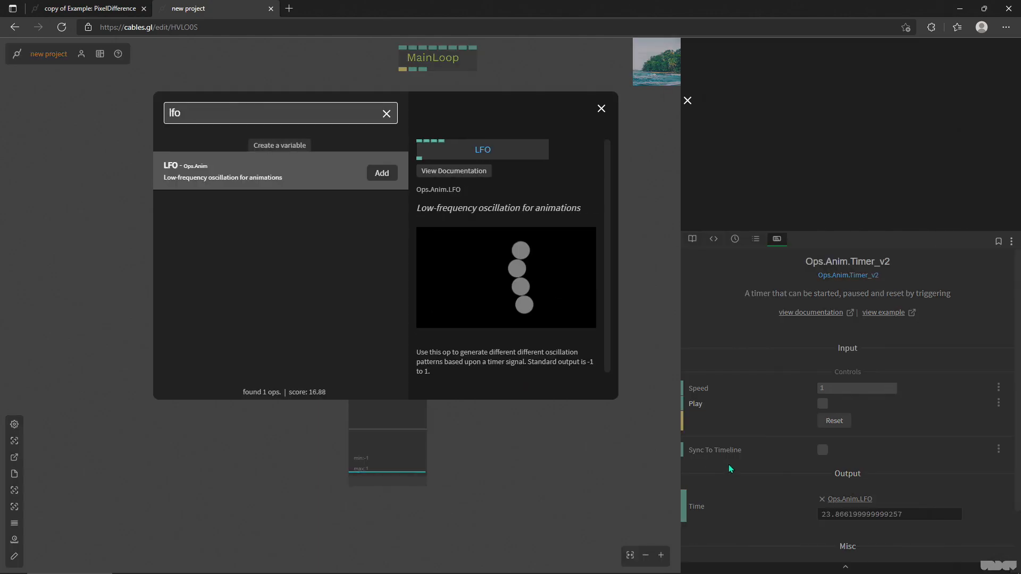
left_click(382, 173)
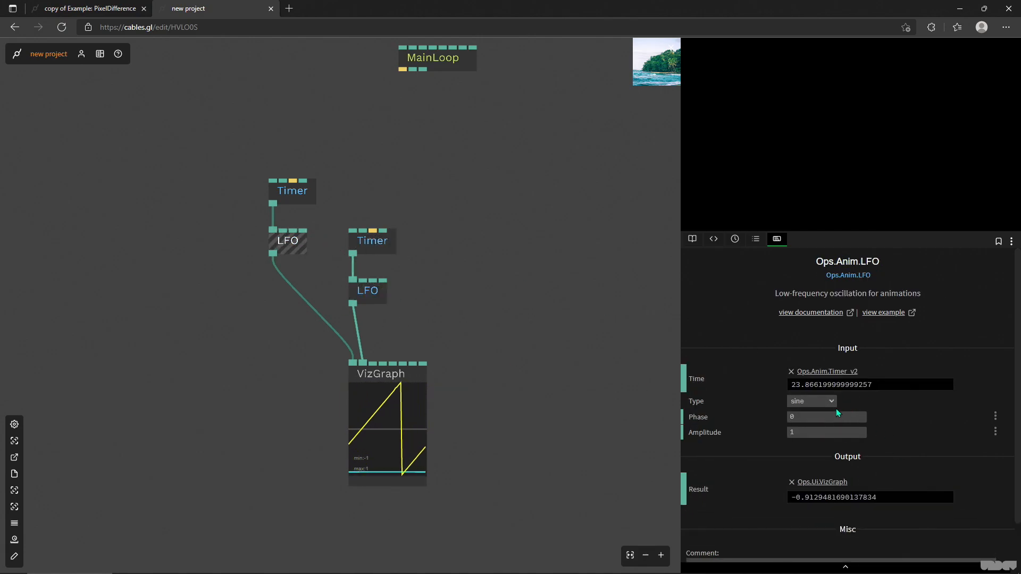
left_click(292, 191)
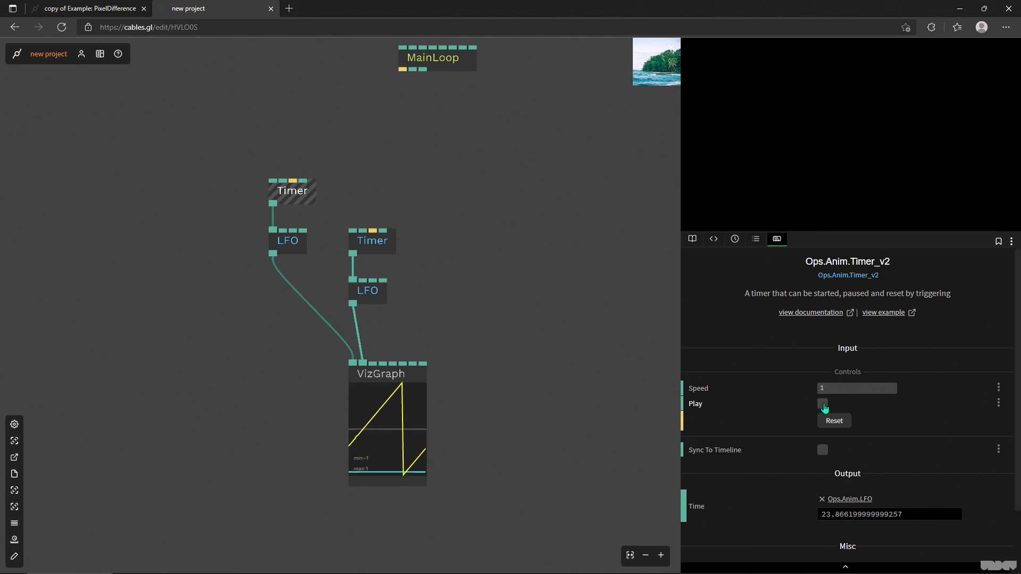
left_click(823, 403)
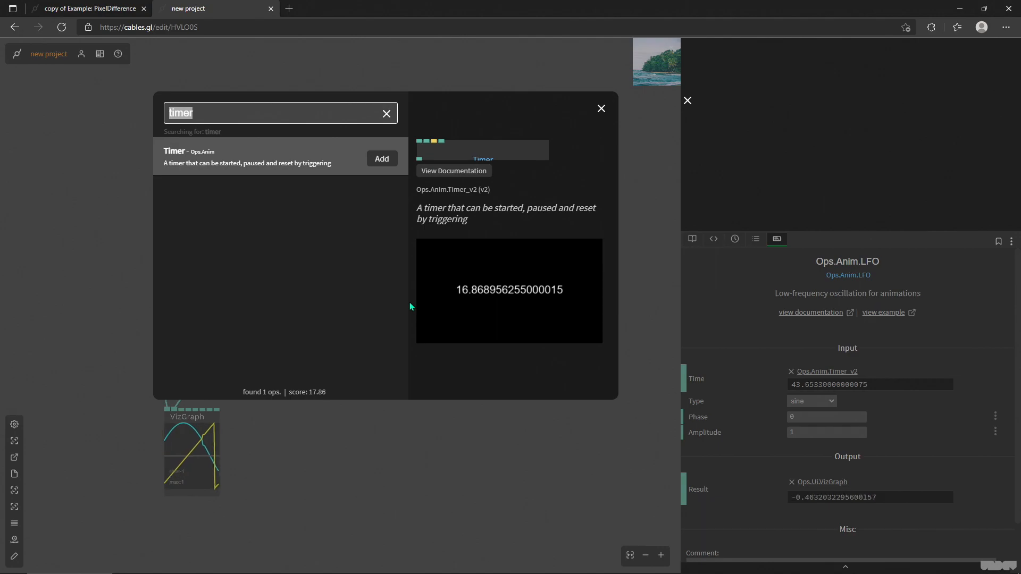
- Add a VizNumber op showing the second LFO's result, then select the LFO and MainLoop
type("viz")
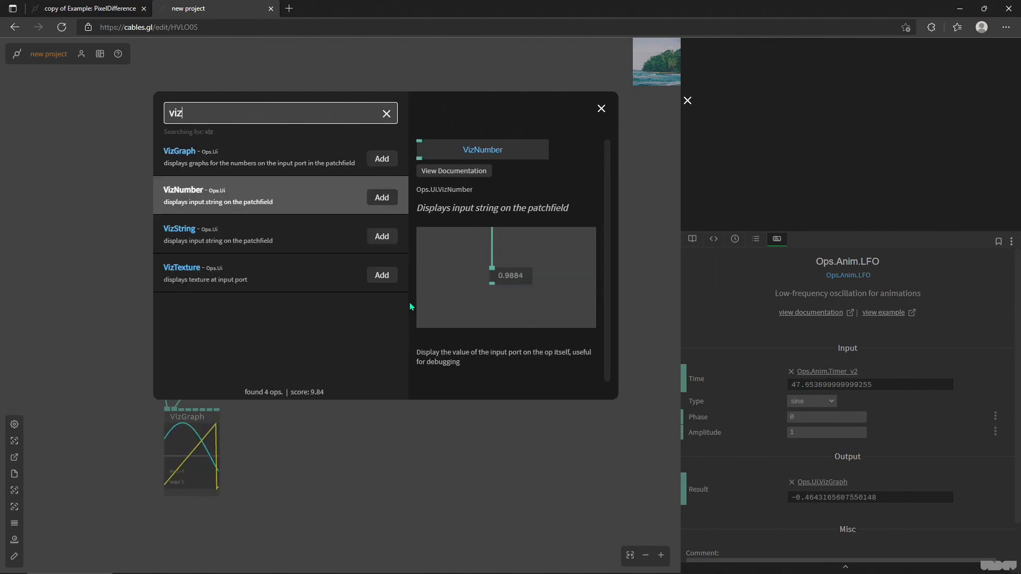
left_click(381, 198)
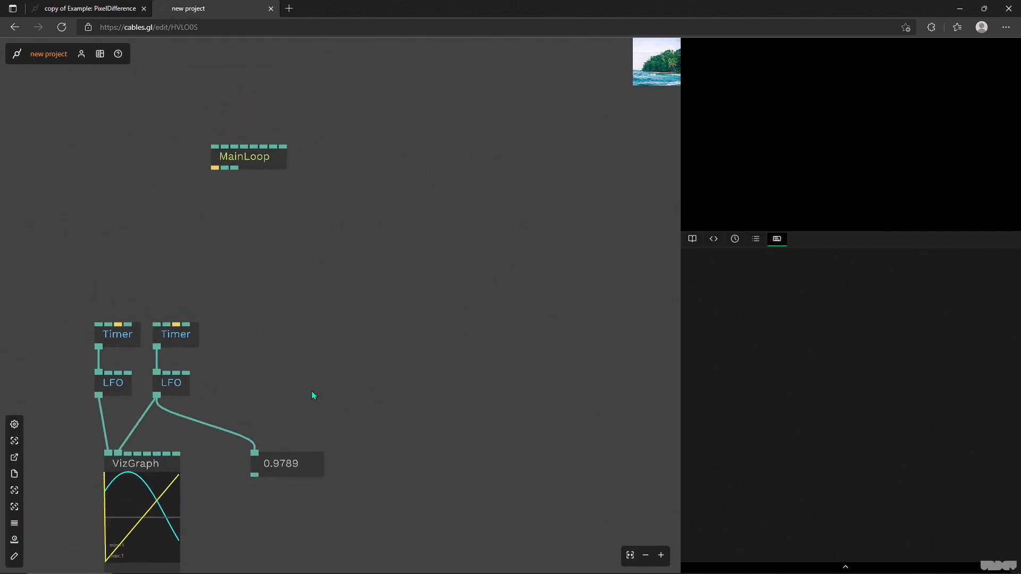
left_click(171, 383)
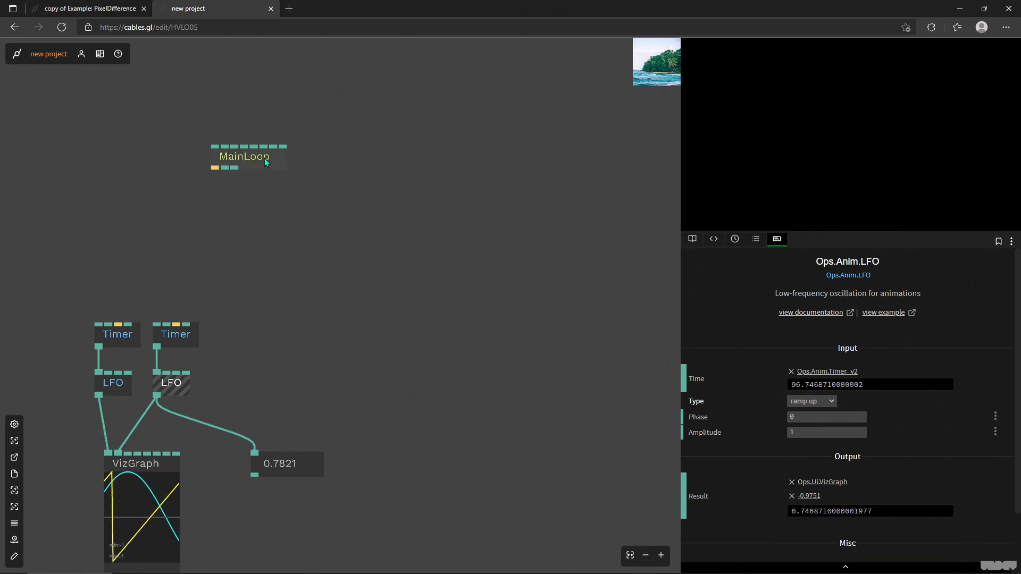
left_click(244, 156)
type("vizstr")
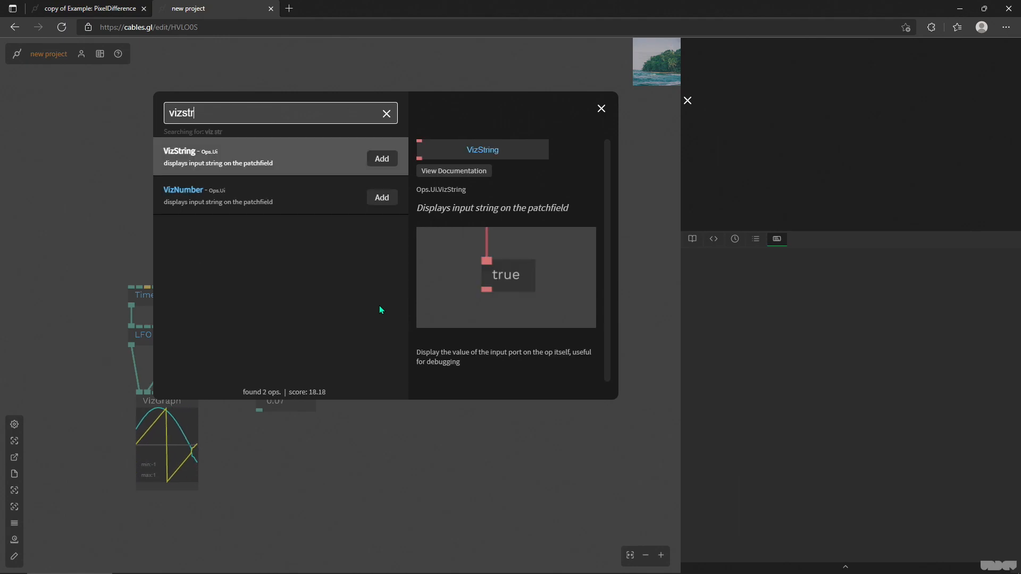
- Add an unconnected VizString op from the 'vizstr' search results
left_click(382, 159)
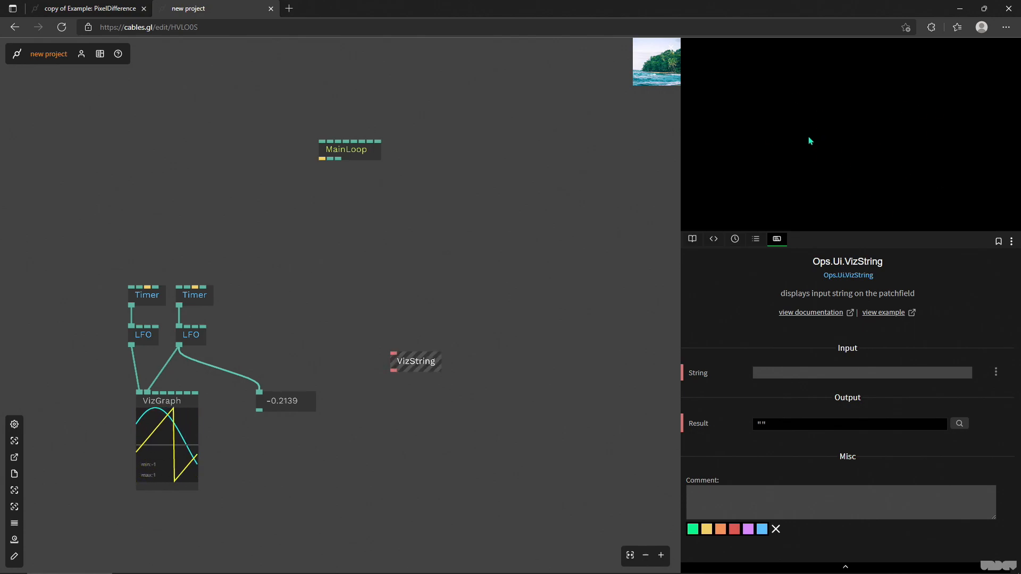
mouse_move(877, 109)
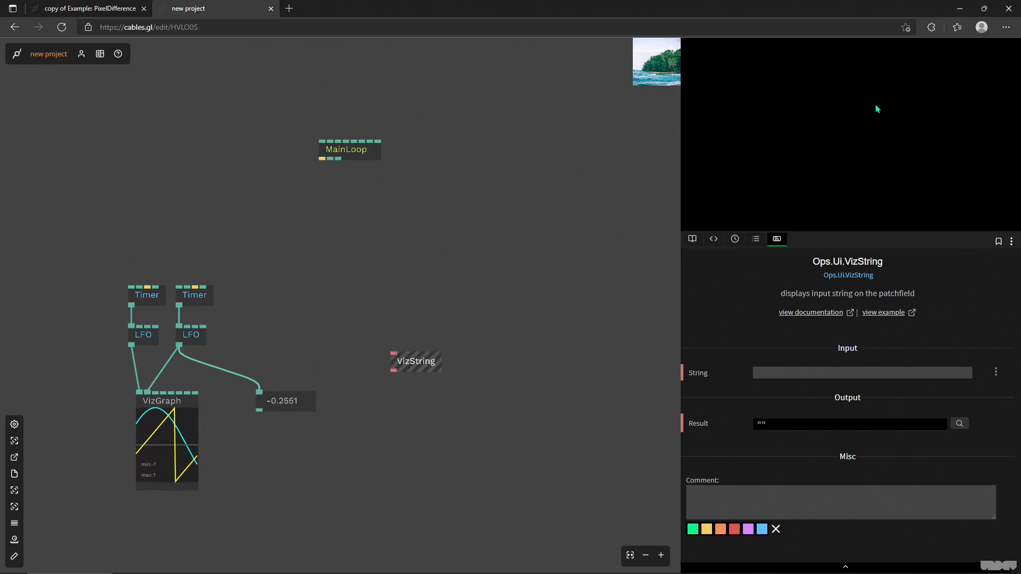
mouse_move(867, 124)
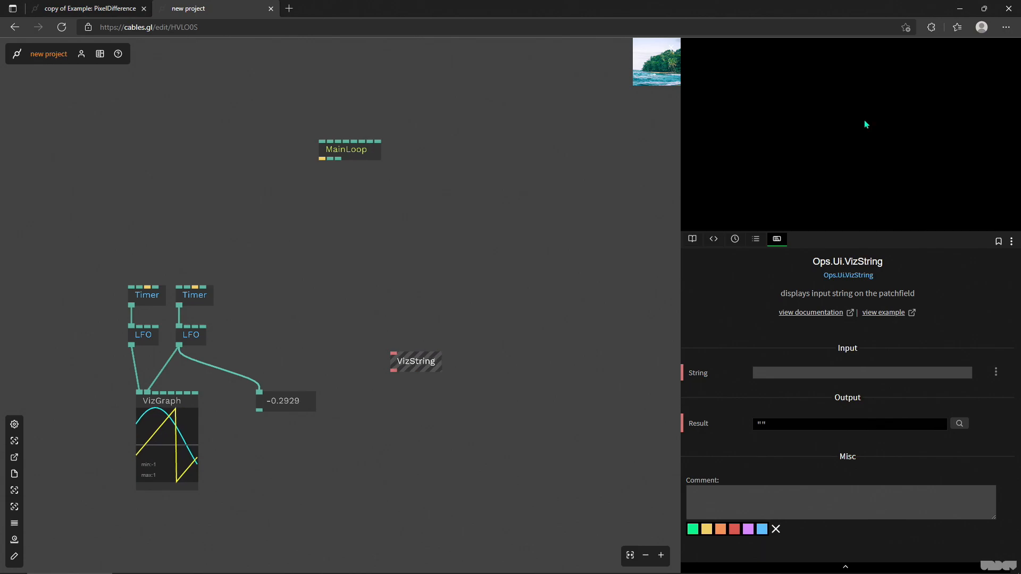
mouse_move(391, 284)
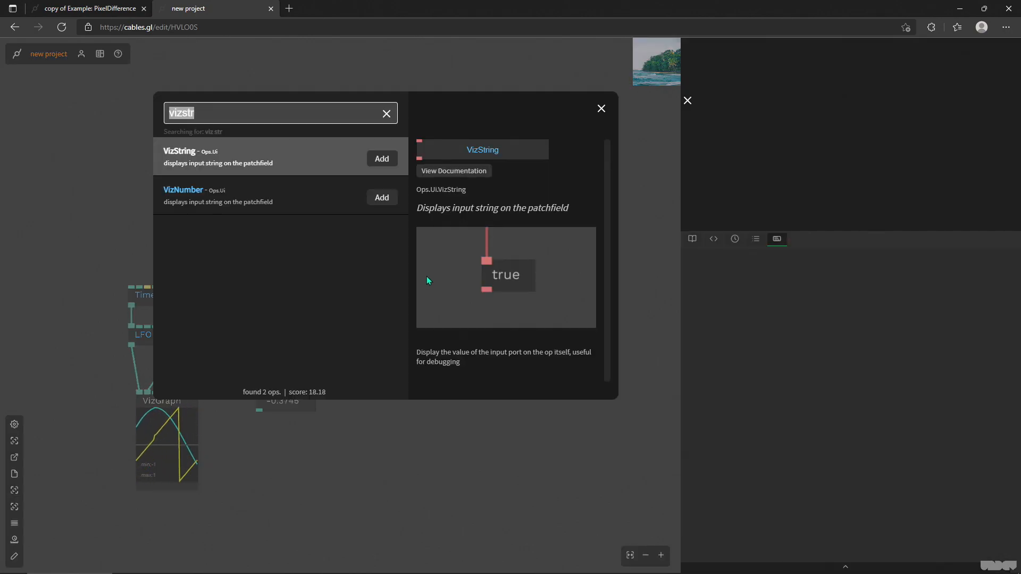
- Add a Mouse op via a 'mouse' search and move it up and left
type("mouse")
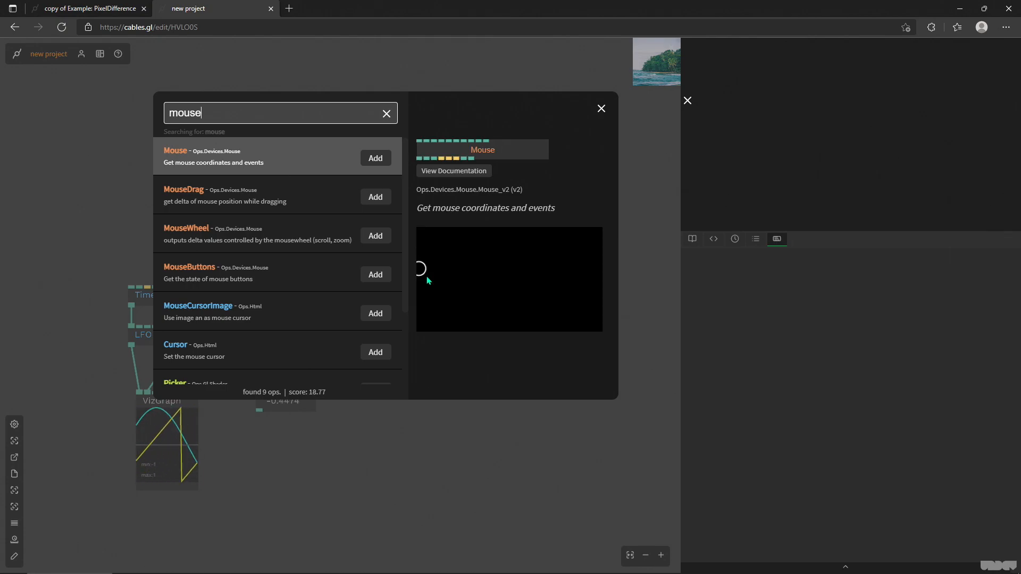
left_click(375, 158)
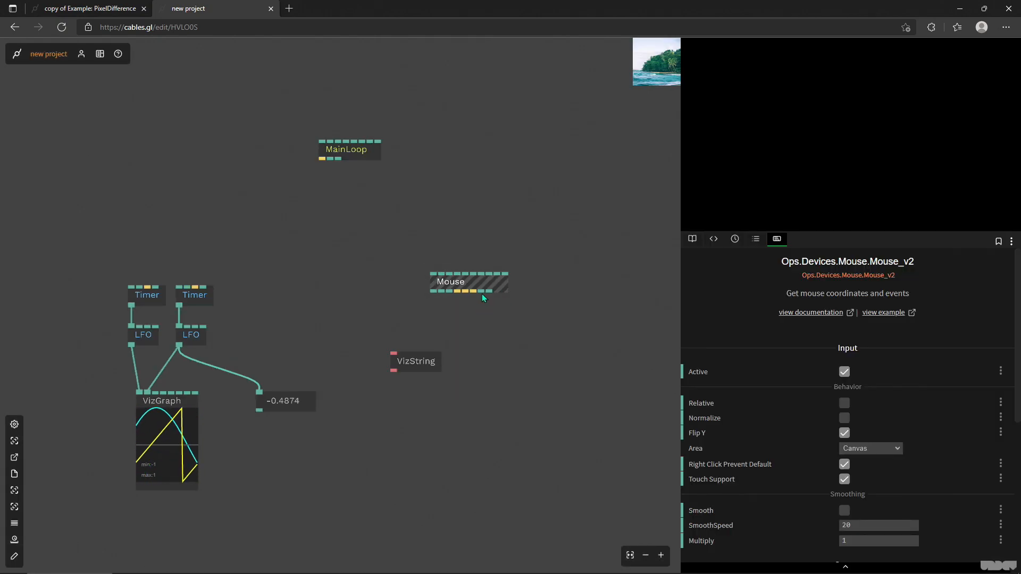
left_click_drag(468, 282, 397, 268)
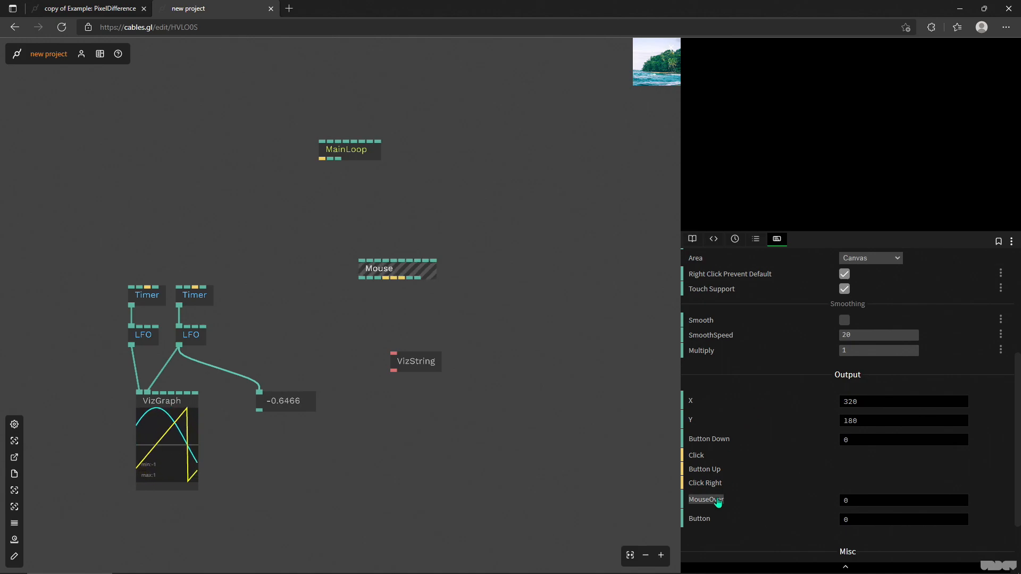
mouse_move(845, 147)
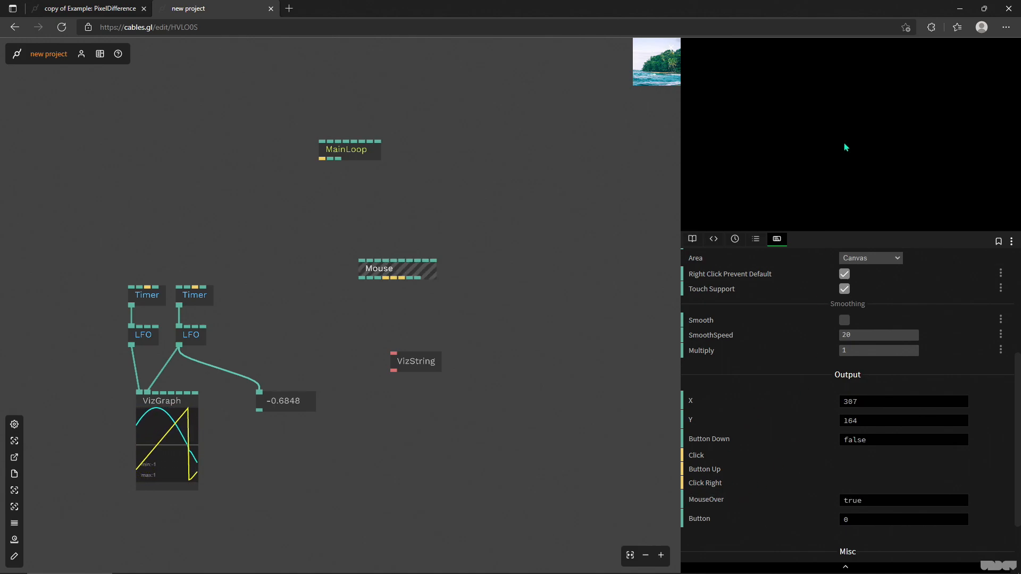
mouse_move(784, 83)
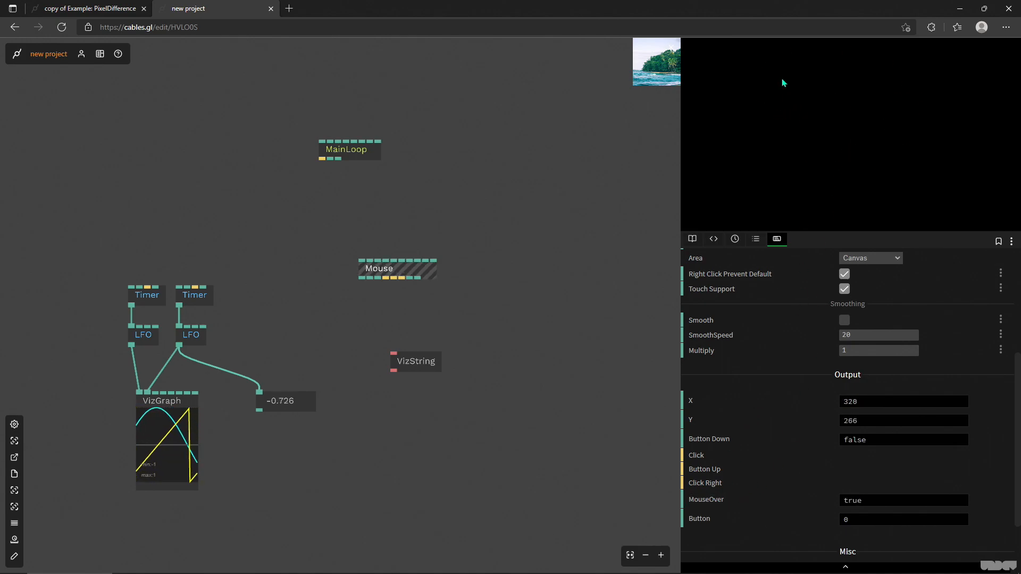
mouse_move(859, 67)
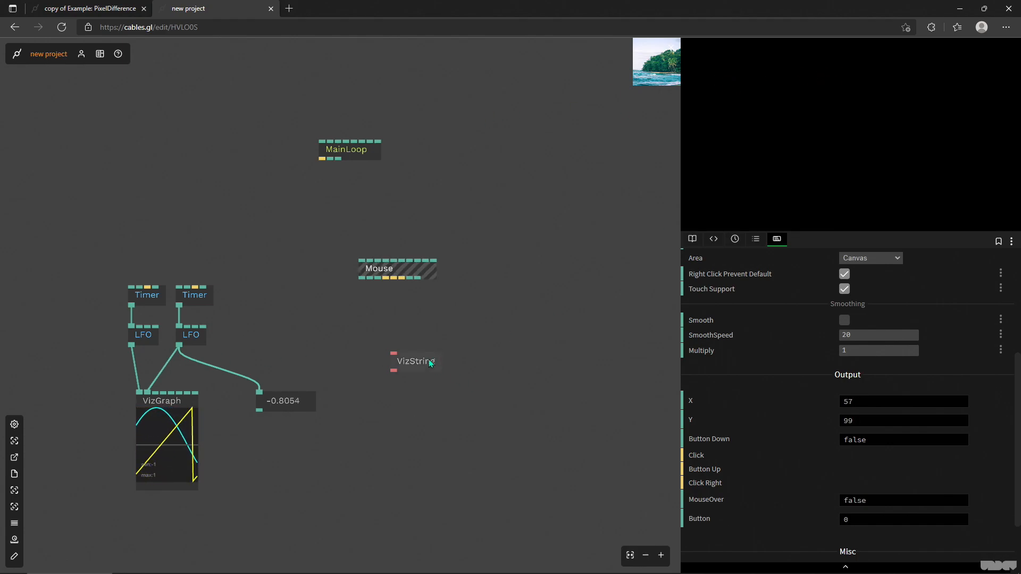
- Search operators for 'bool' to list BoolToString and BoolToNumber
left_click(415, 362)
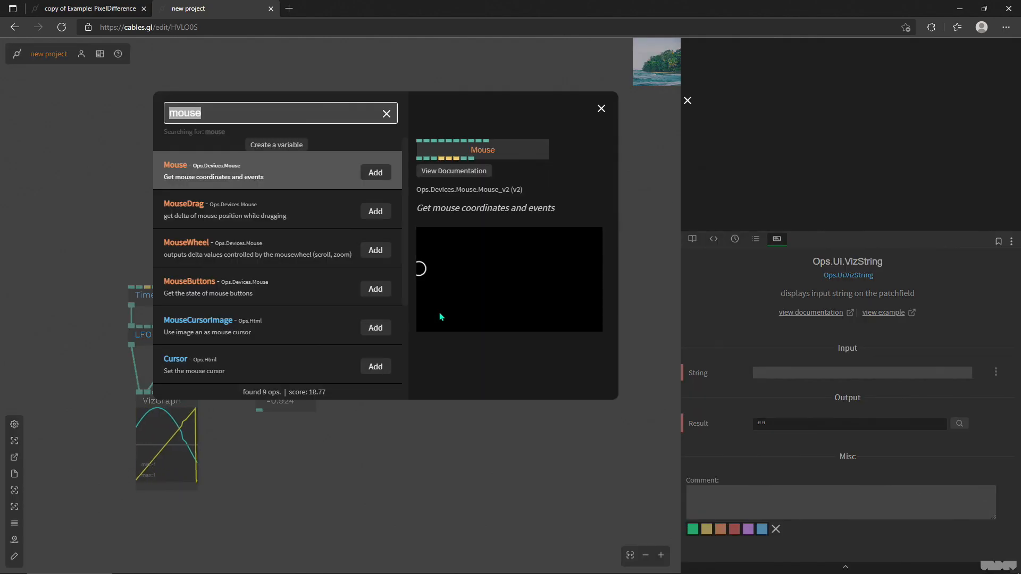
type("bool")
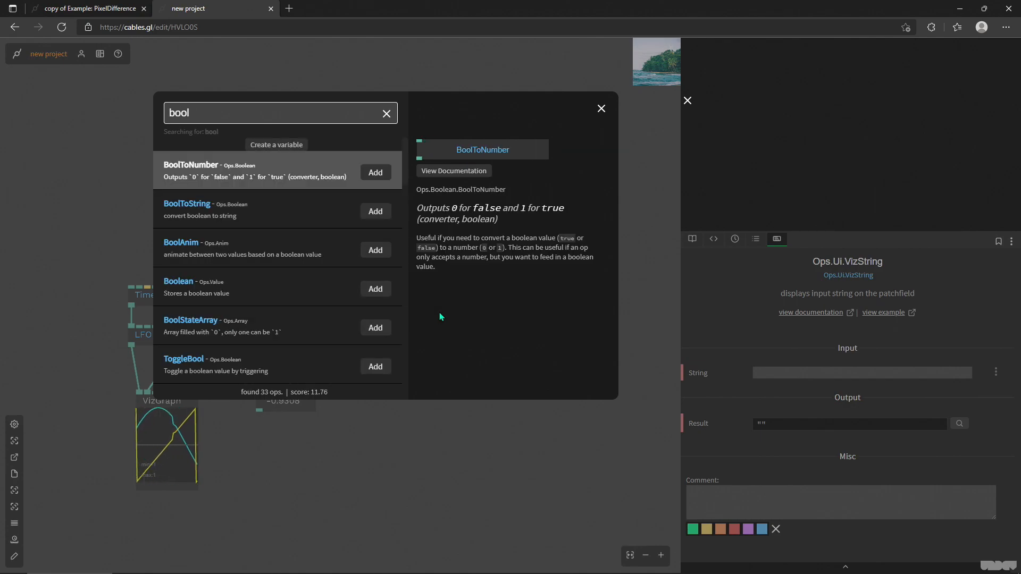
left_click(375, 211)
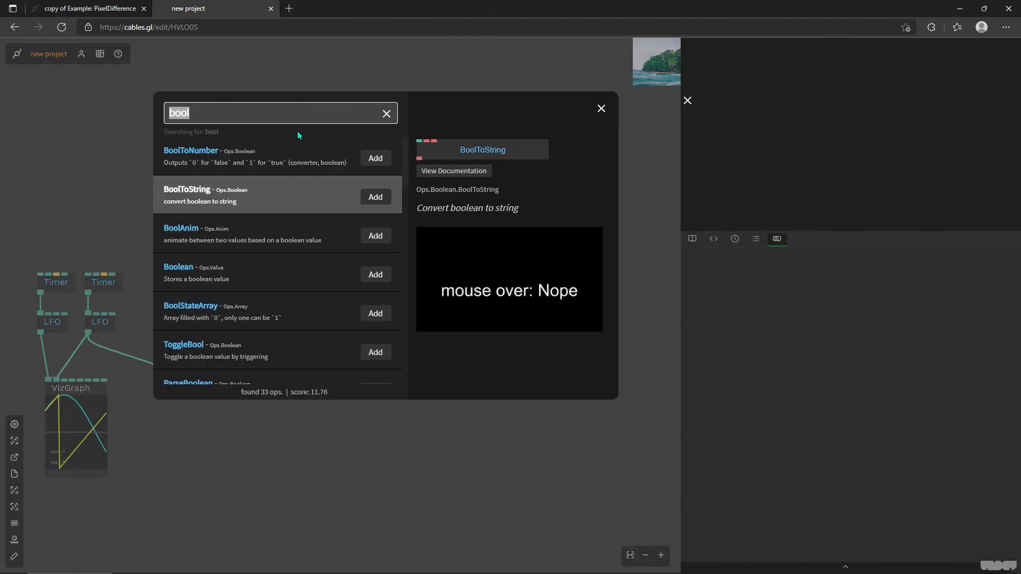
- Add a VizTexture preview and inspect the beach.jpg Texture op
type("viz")
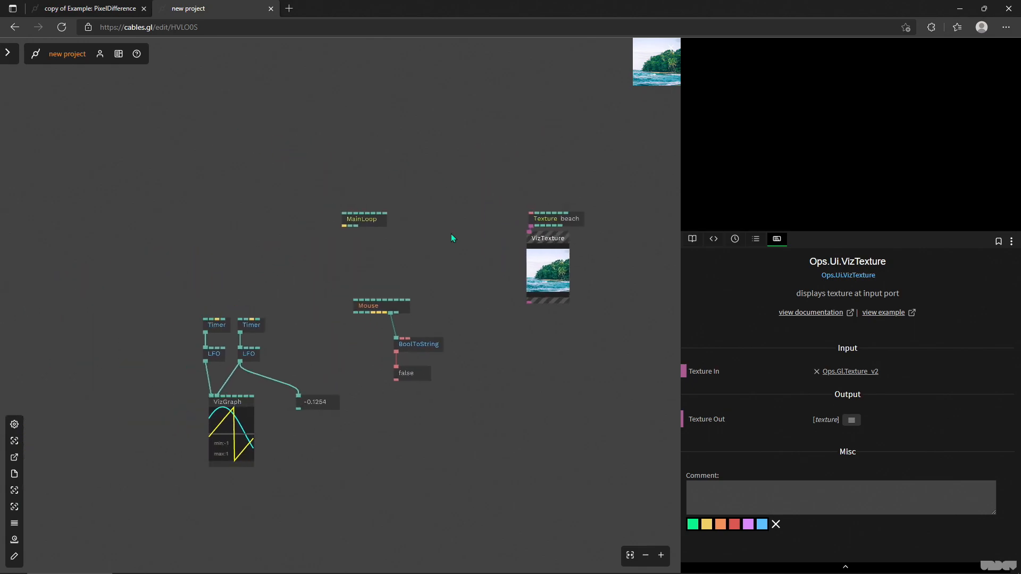
left_click(554, 210)
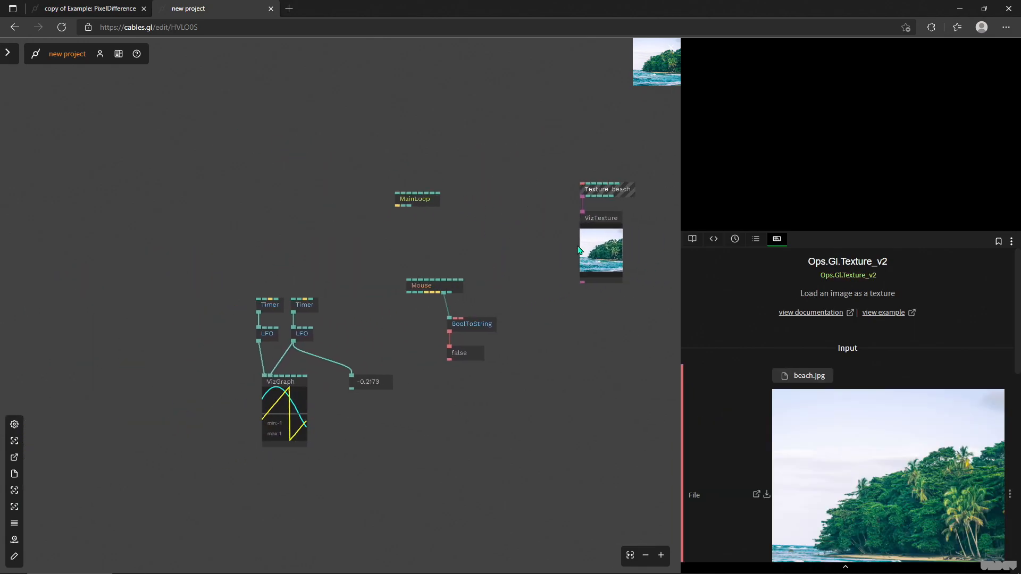
mouse_move(780, 434)
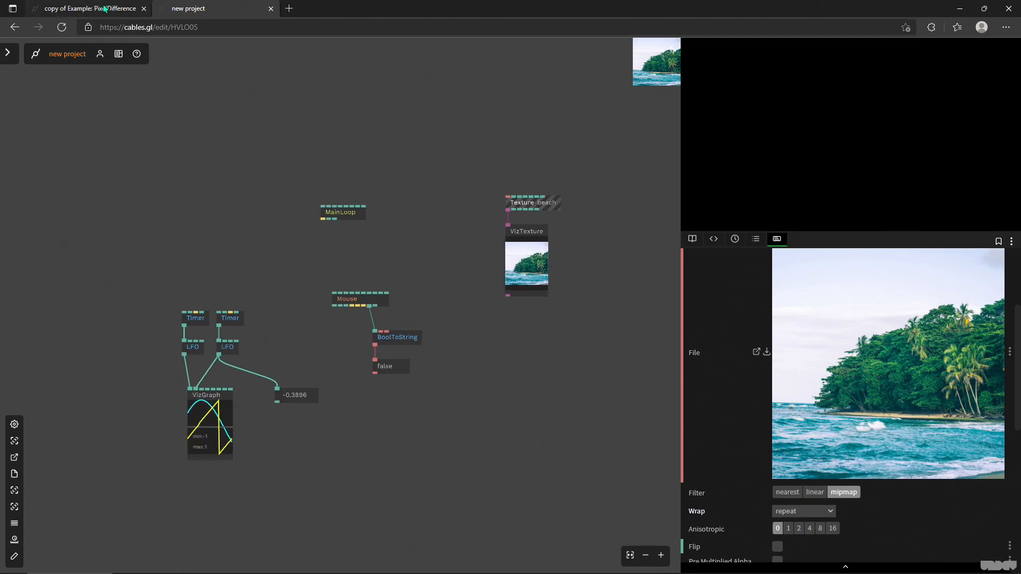
mouse_move(88, 9)
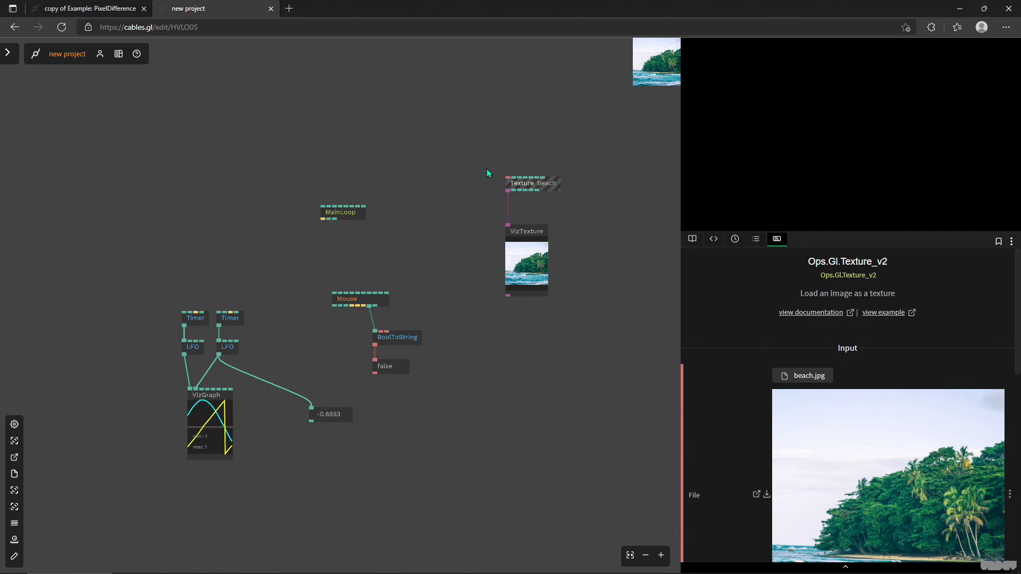
- Go to the 'copy of Example: PixelDifference' tab and paste the Texture op
left_click(88, 9)
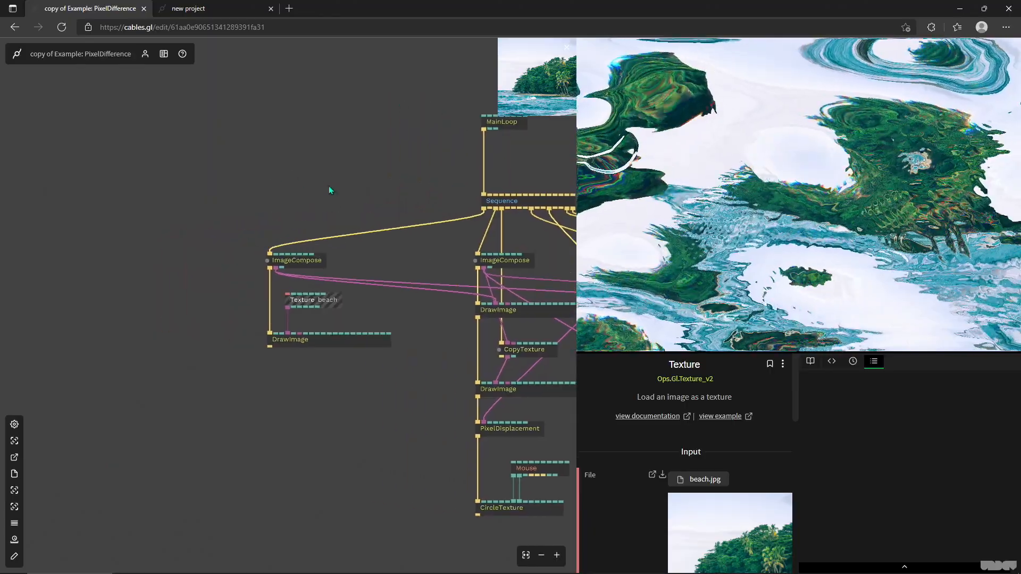
left_click(504, 261)
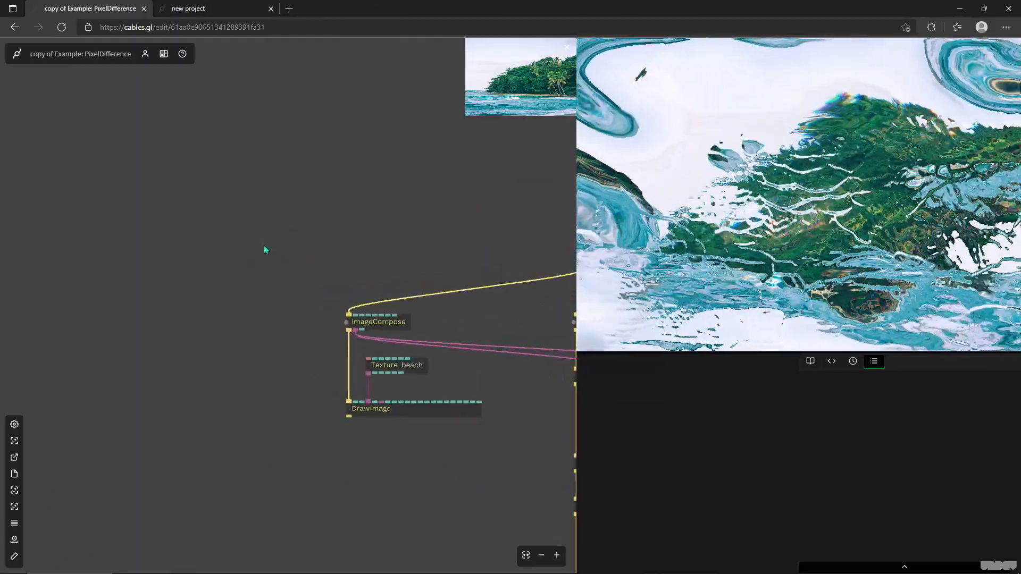
- Group ImageCompose, the beach Texture and DrawImage into a new area and begin editing its title
left_click_drag(264, 250, 517, 488)
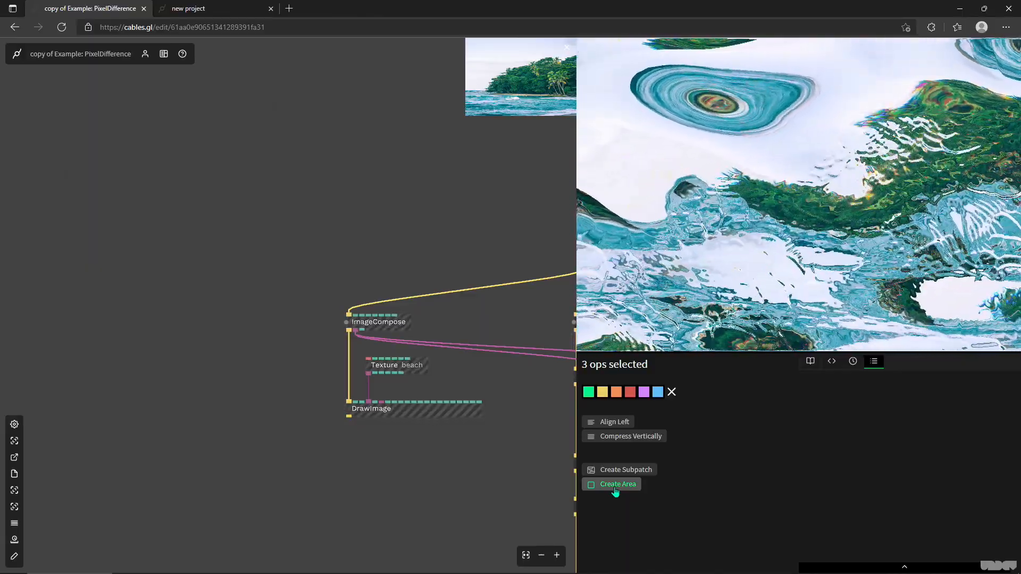
left_click(618, 484)
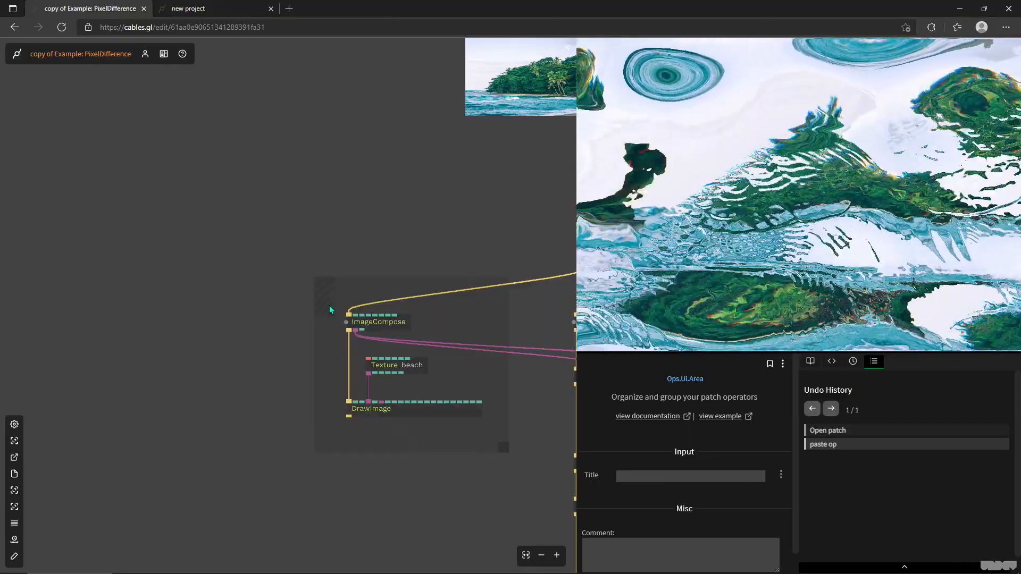
left_click(690, 476)
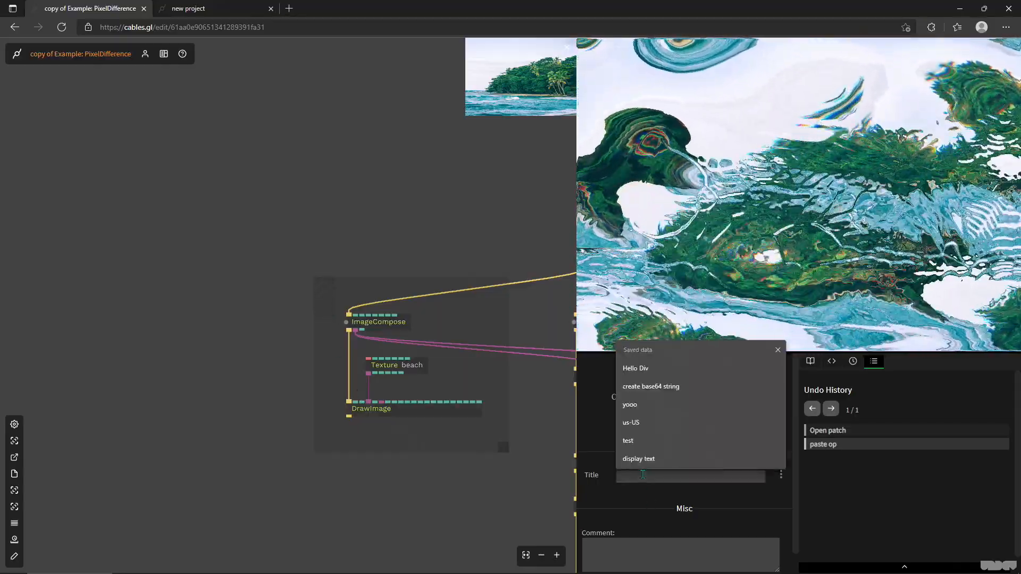
- Title the area 'input texture' and tint it red
type("in")
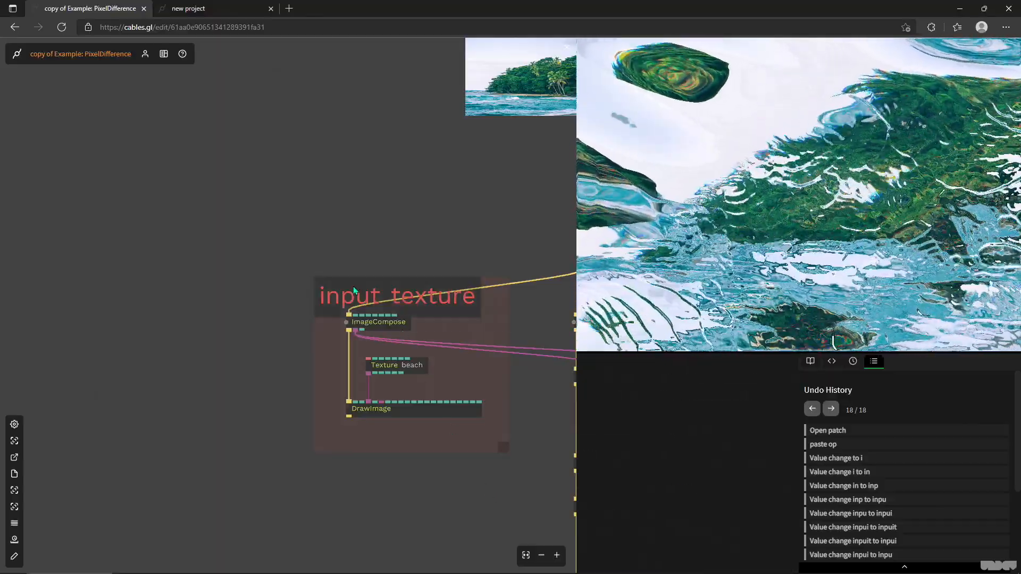
left_click(397, 296)
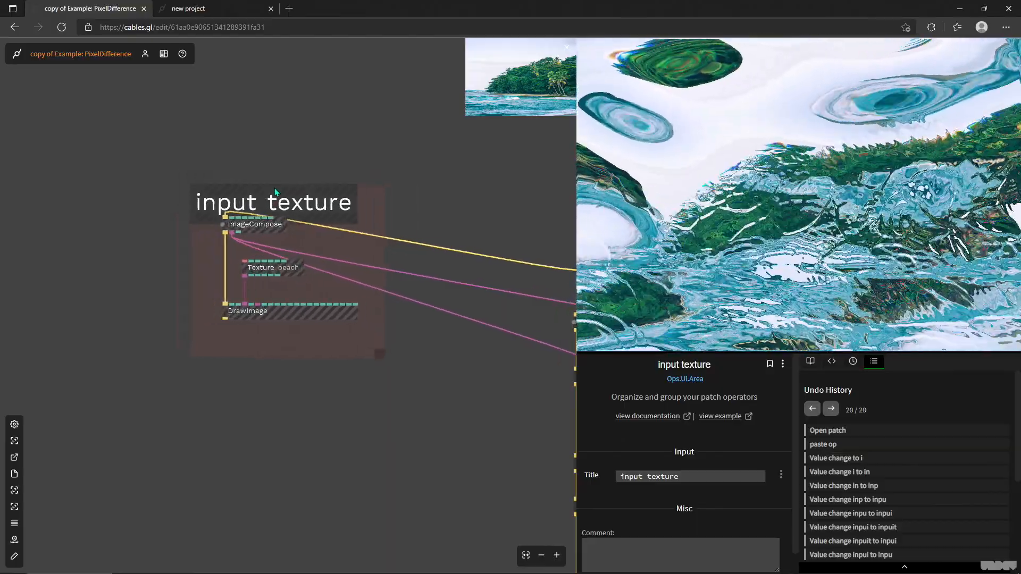
left_click(255, 234)
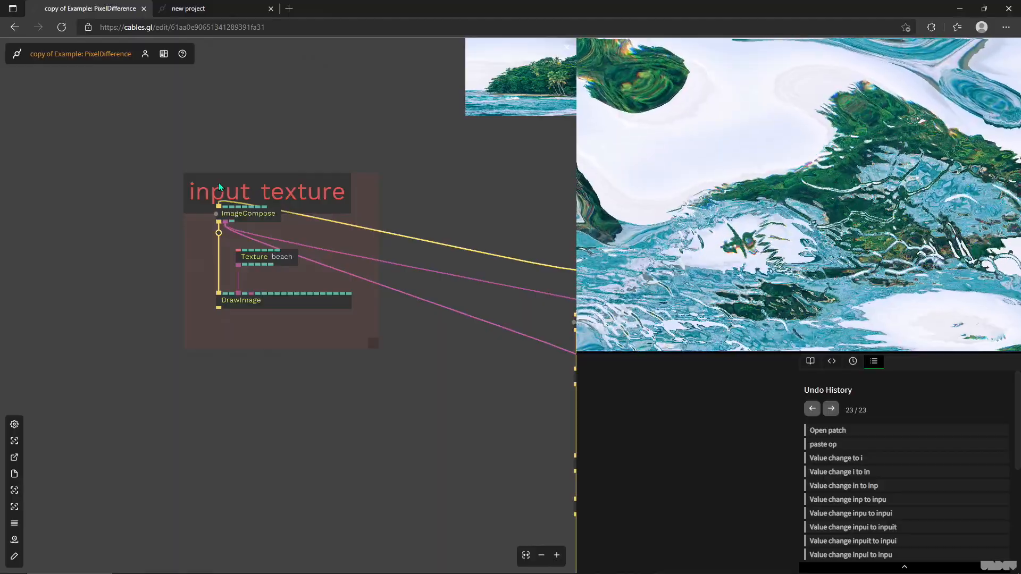
- Open the op search in the PixelDifference example copy
left_click(266, 191)
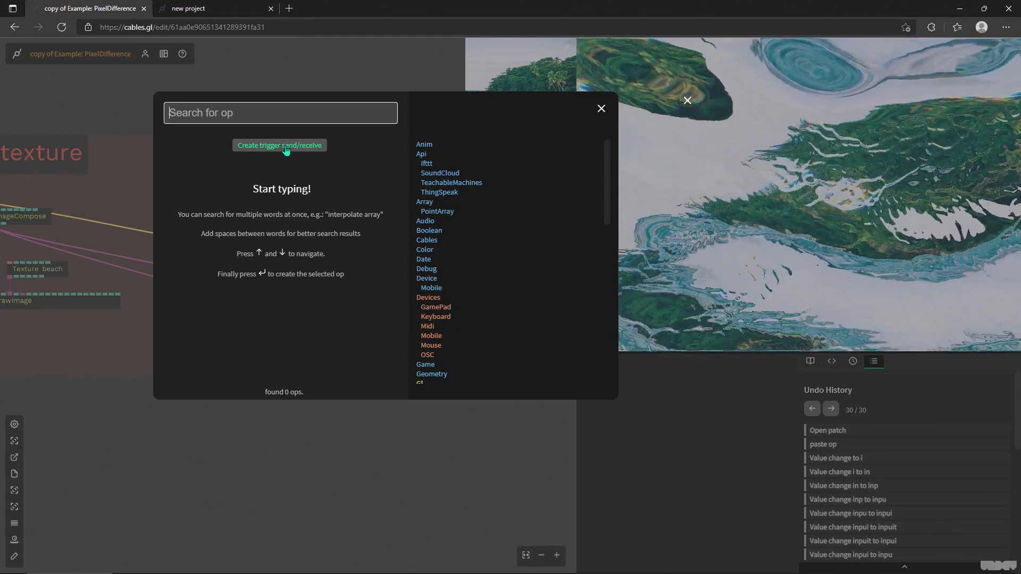
- Replace the trigger cable with a wireless send/receive pair named input_texture_trigger
left_click(279, 145)
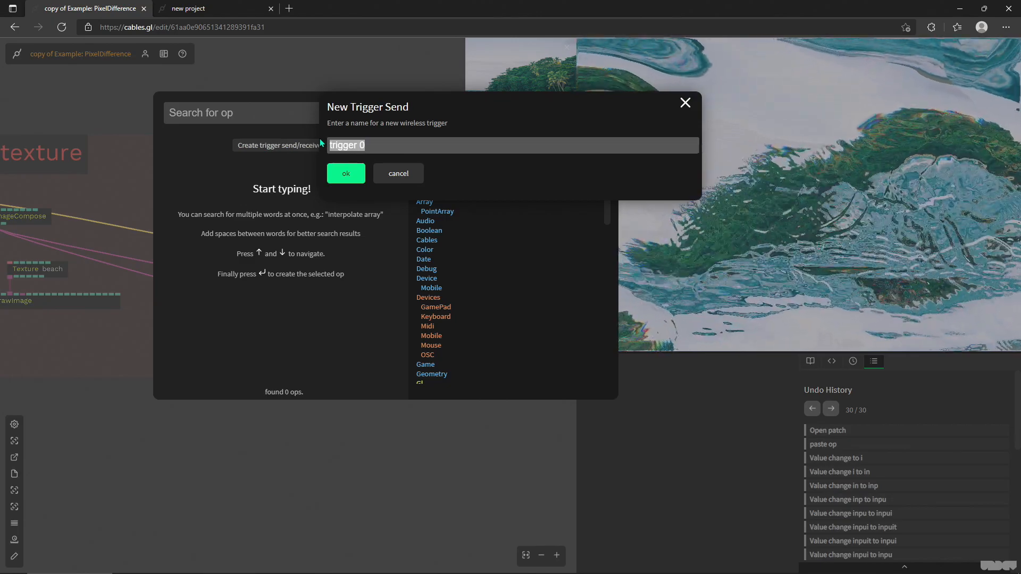
type("input_texture_")
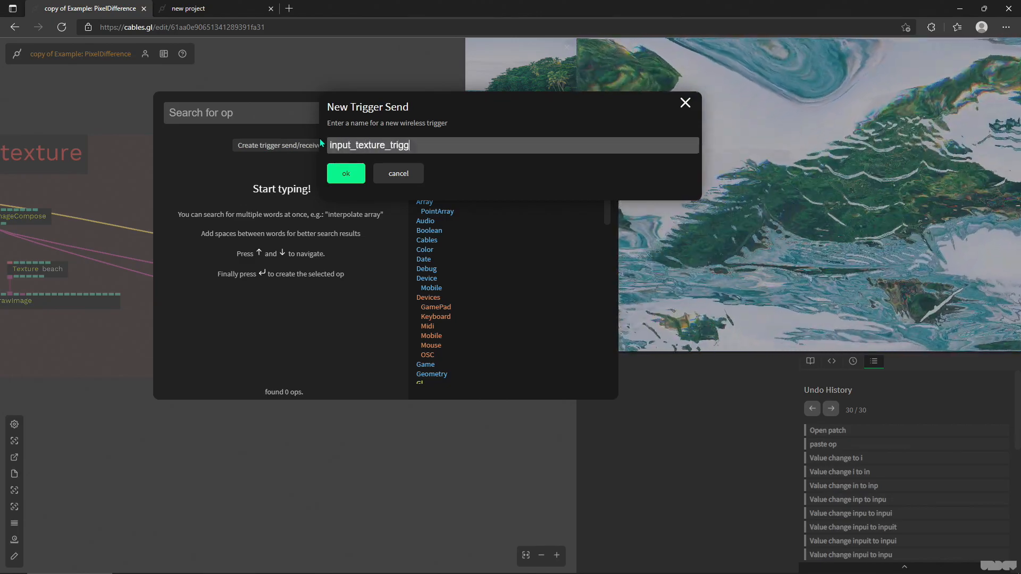
left_click(345, 173)
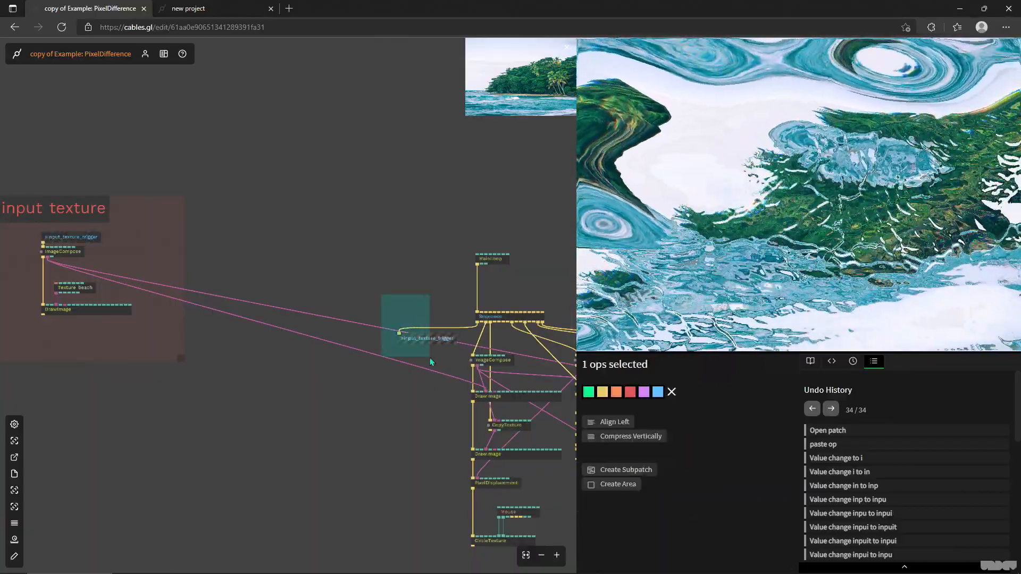
left_click(426, 338)
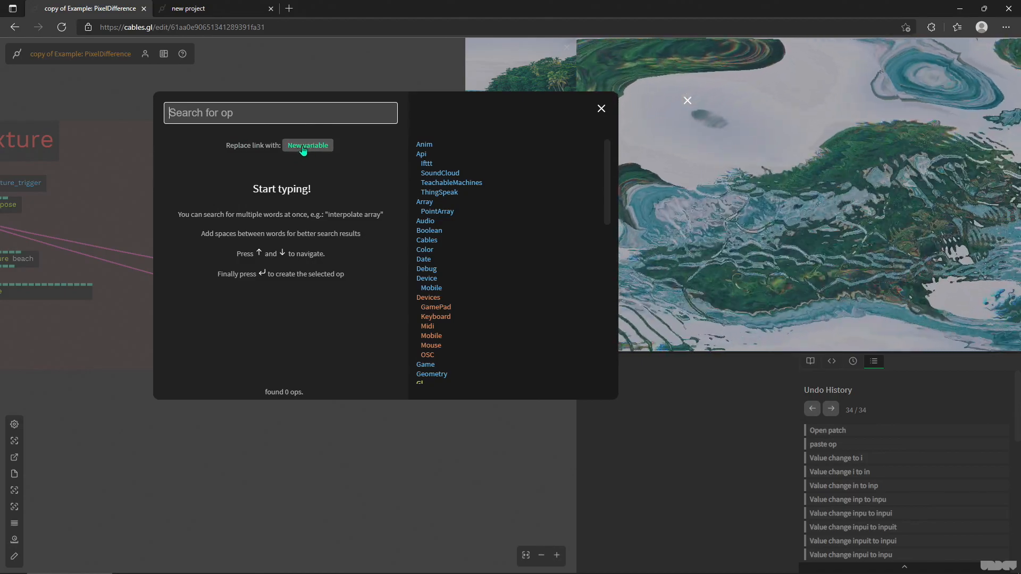
- Create a variable named input_texture_image to carry the texture instead of cables
left_click(307, 145)
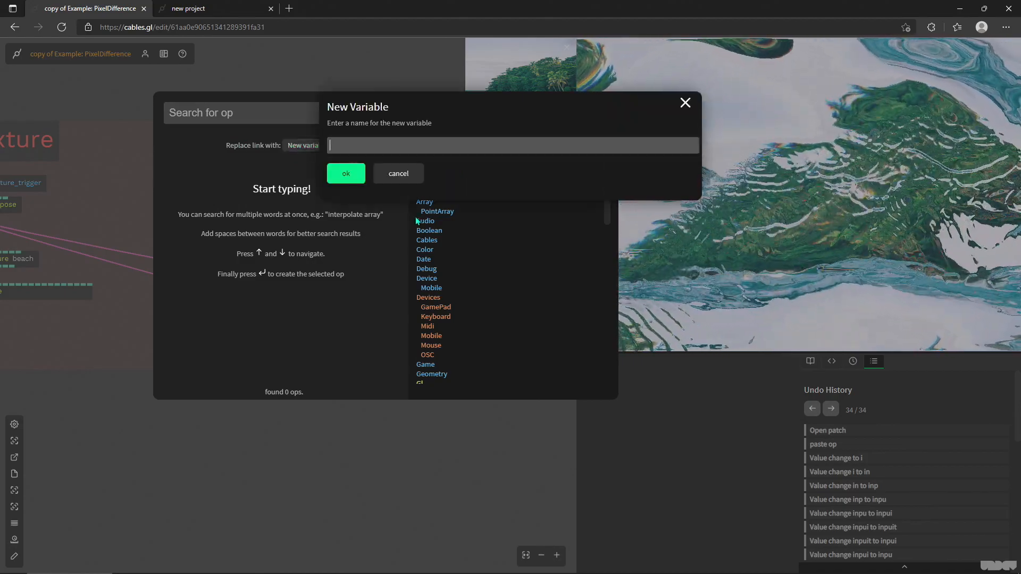
type("input_tex")
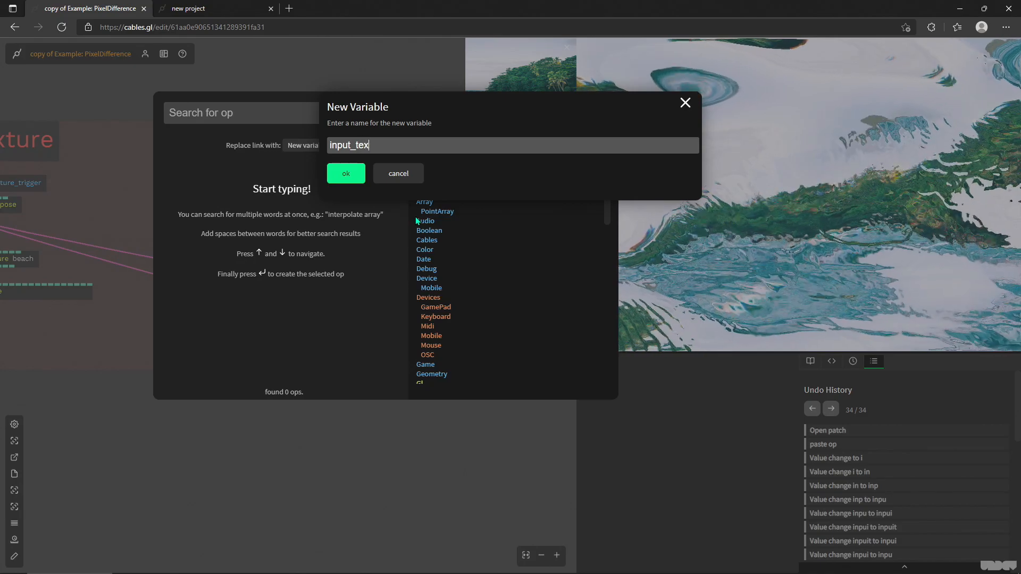
type("ture_image")
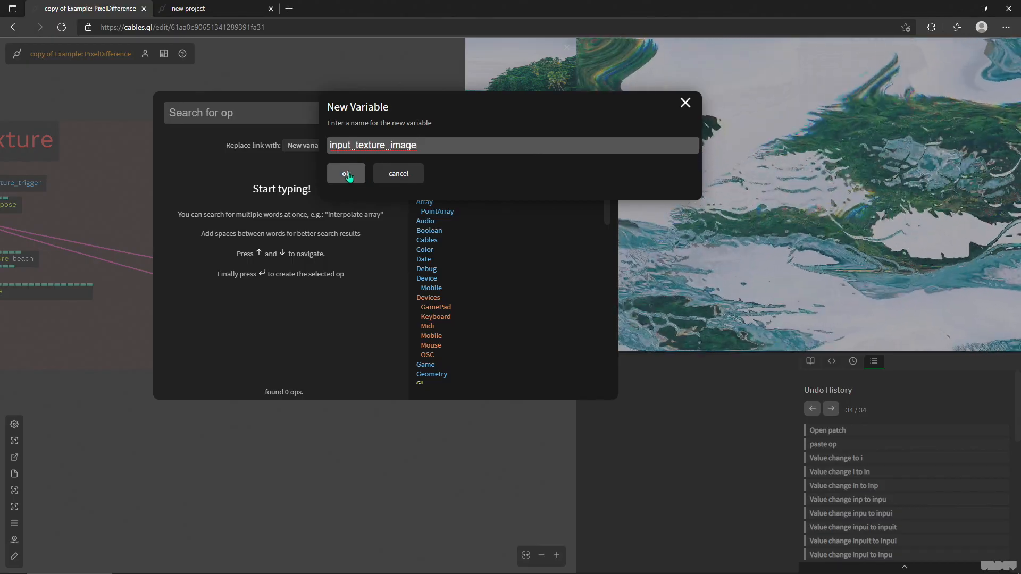
left_click(345, 173)
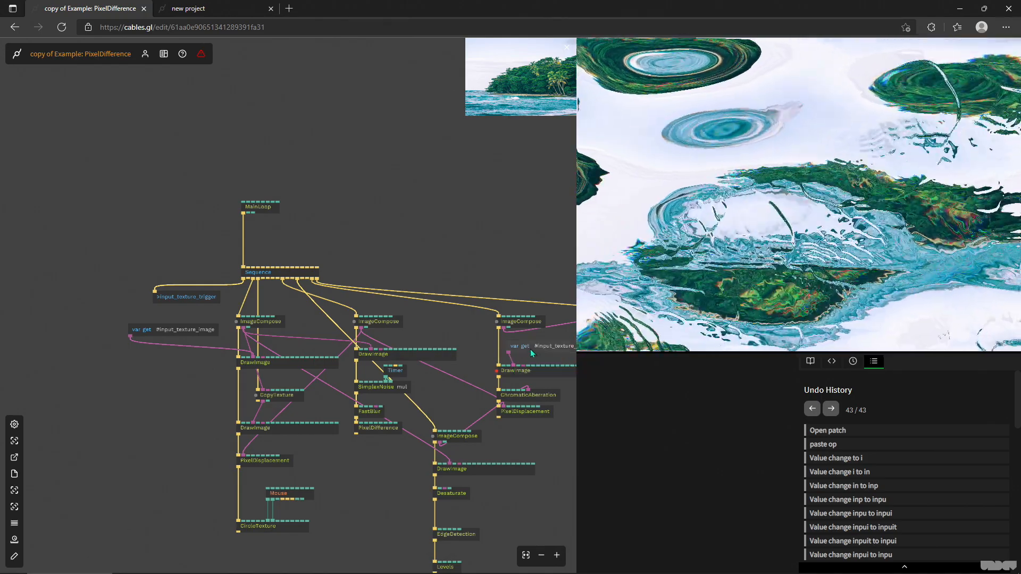
- Select the Texture op and open its File parameter's Library Files browser
left_click(526, 346)
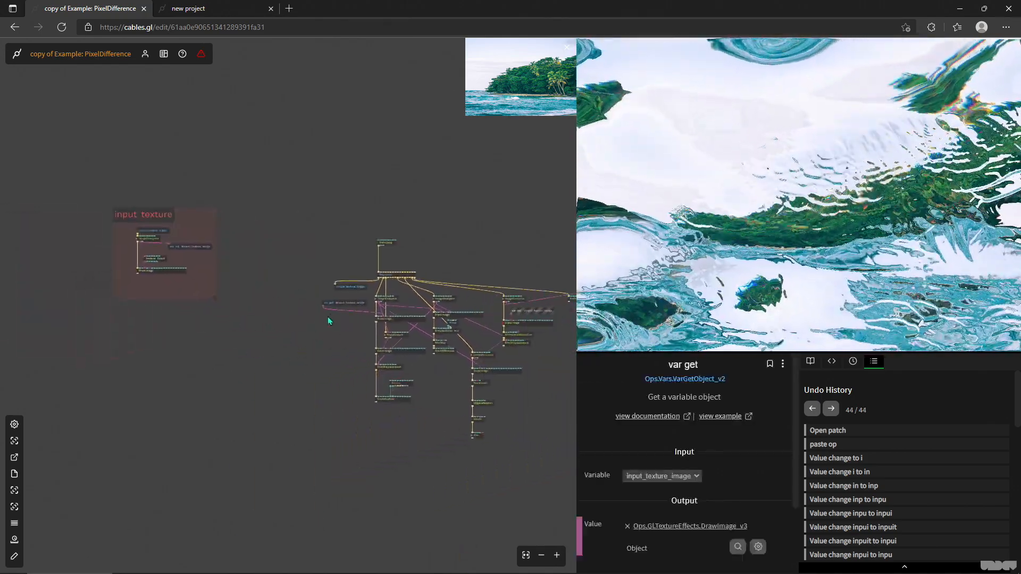
left_click(142, 189)
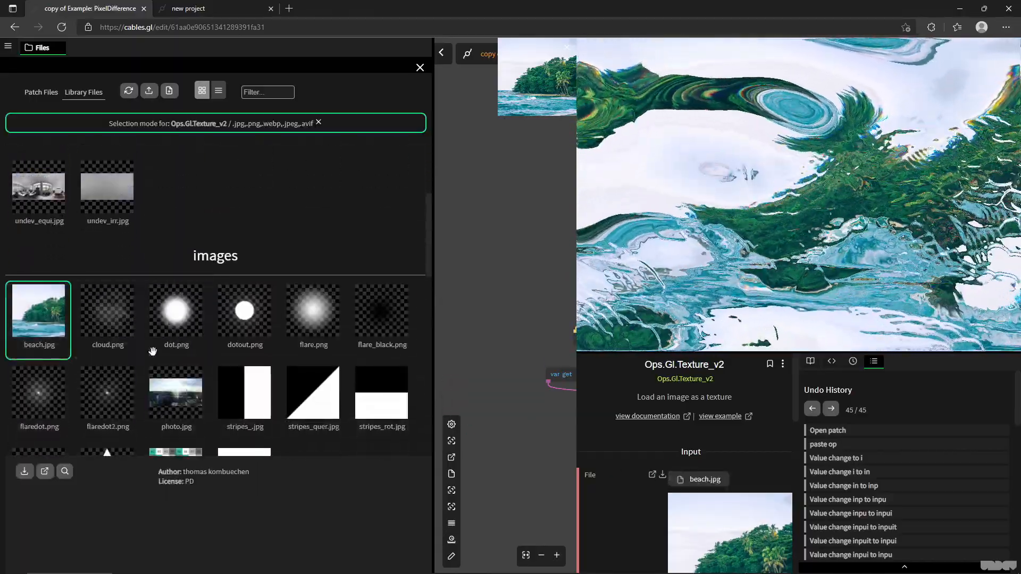
- Swap the Texture op's image from beach.jpg to uv.png and close the Files panel
left_click(175, 235)
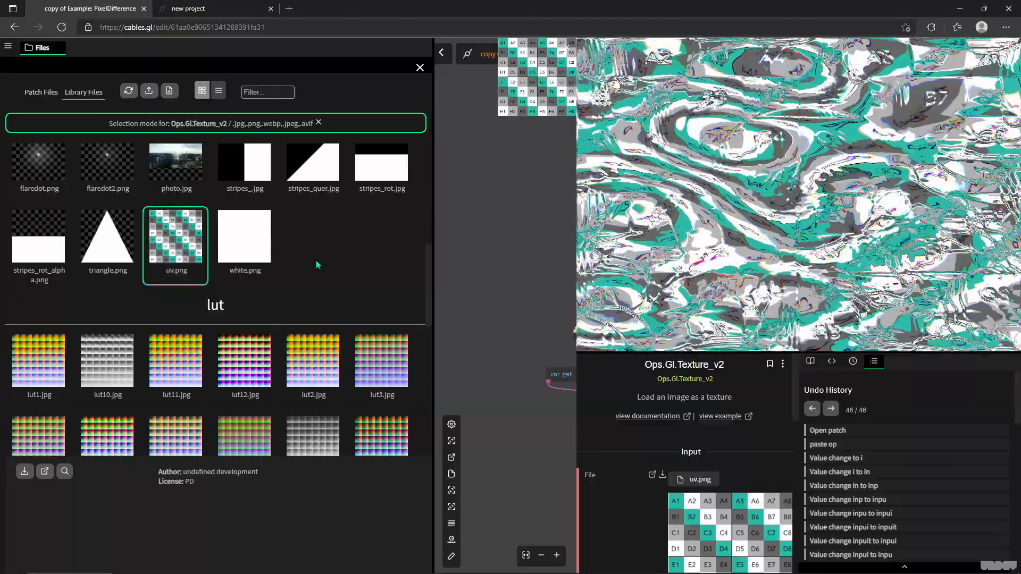
left_click(420, 67)
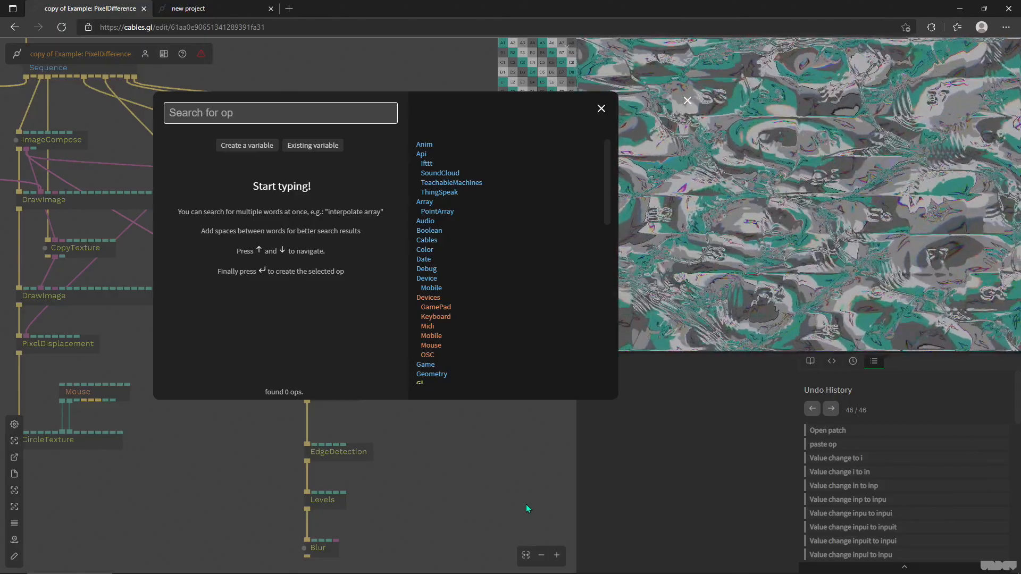
- Search 'viz' and add a VizTexture op to the patch
type("vizte")
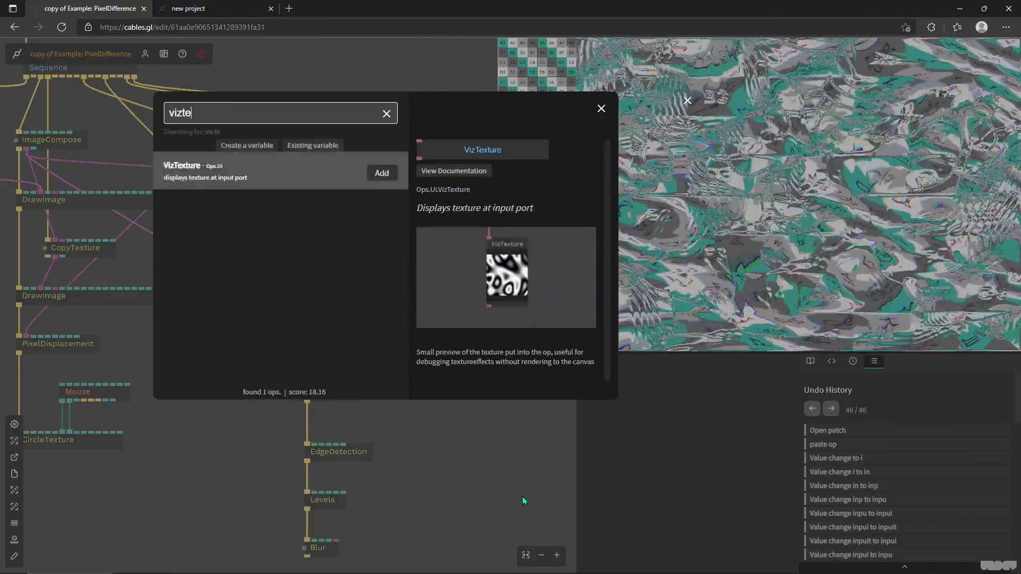
left_click(382, 172)
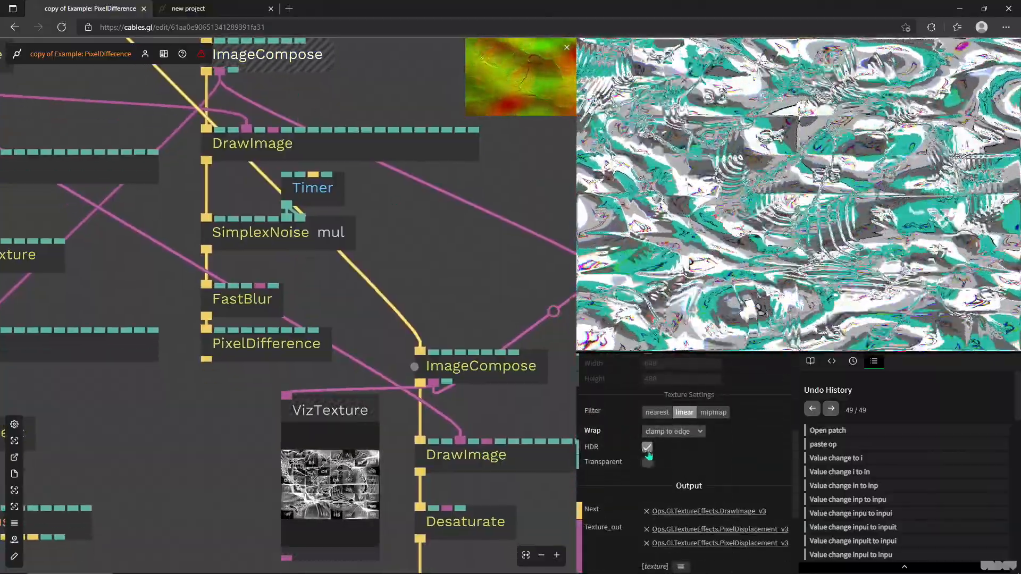
- Toggle ImageCompose HDR on and off to compare the preview, then group seven ops into an area
left_click(647, 448)
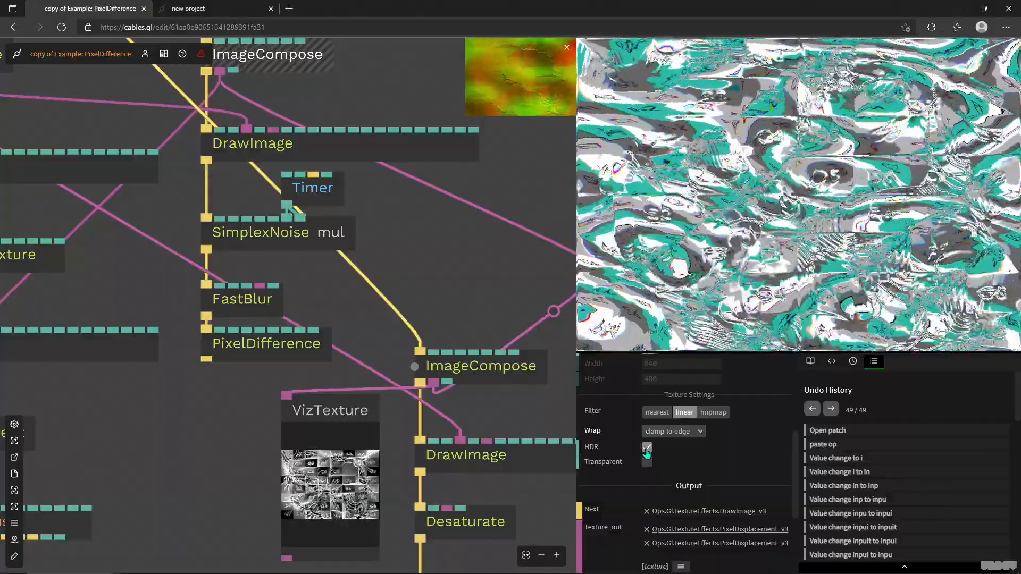
left_click(646, 447)
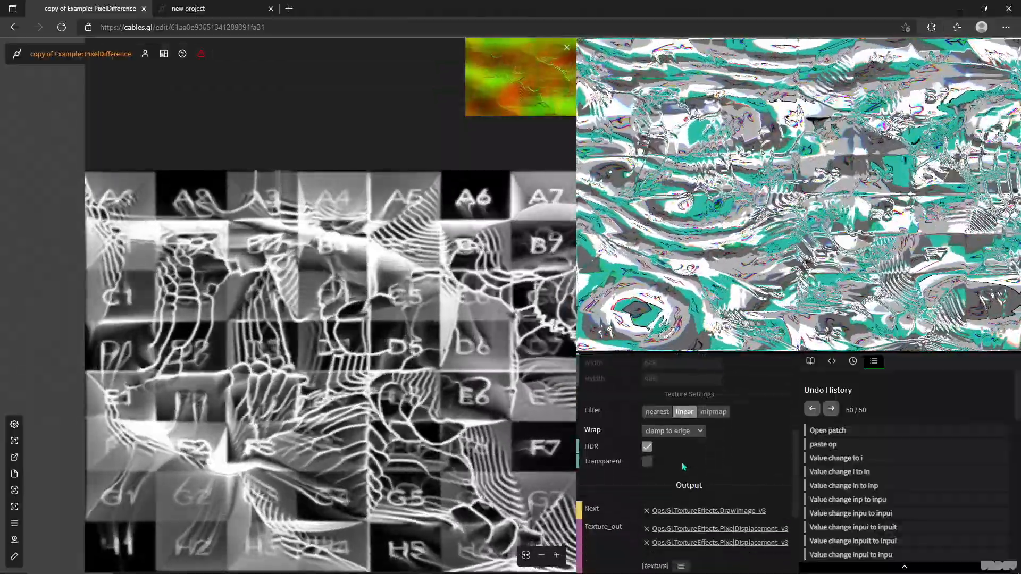
left_click(647, 446)
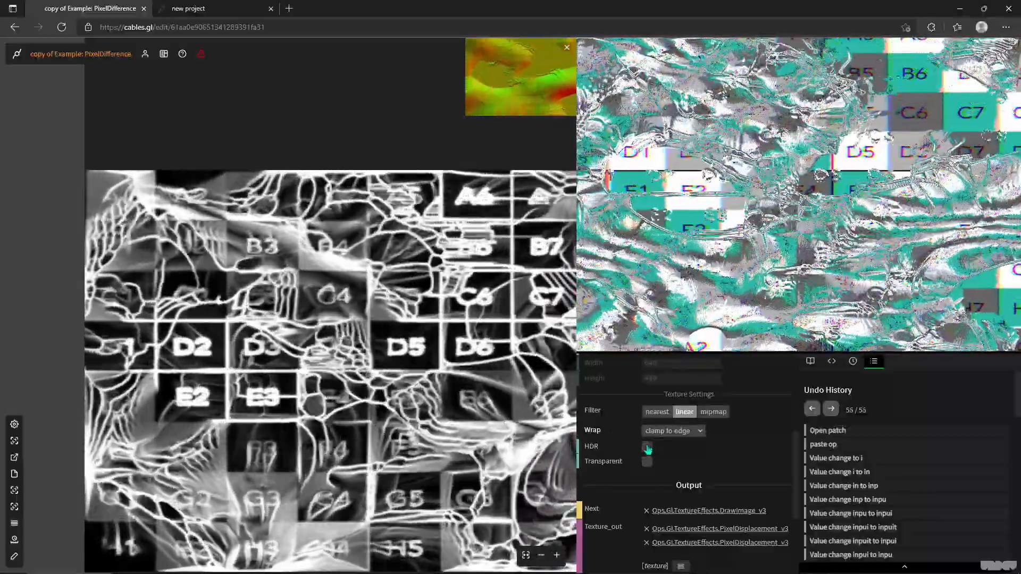
left_click(646, 447)
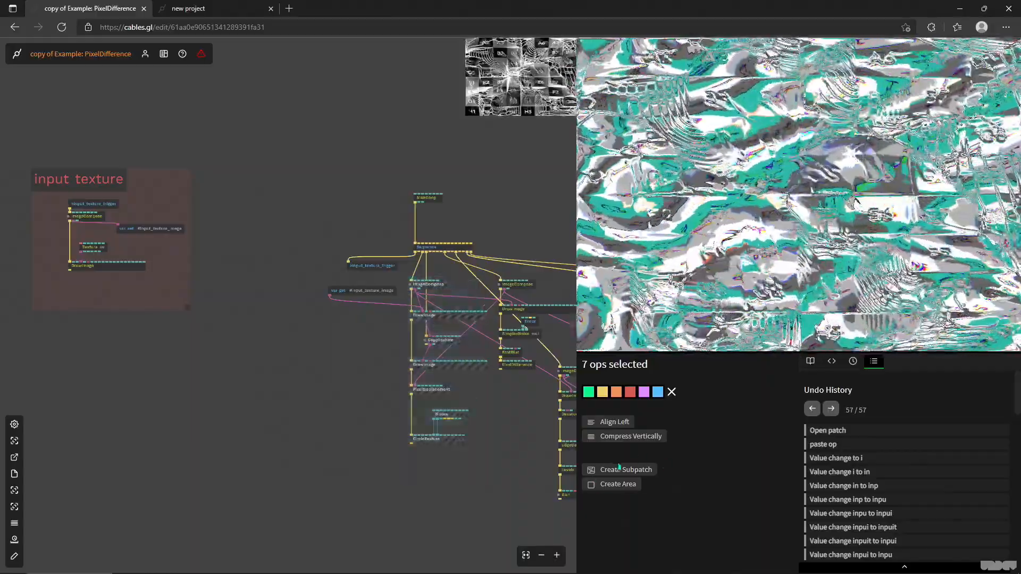
left_click(618, 483)
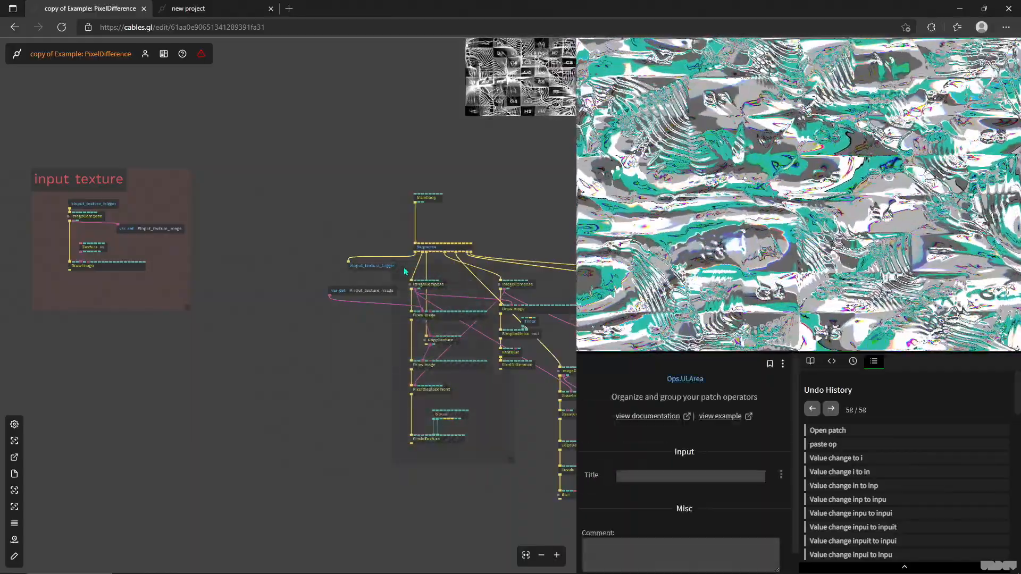